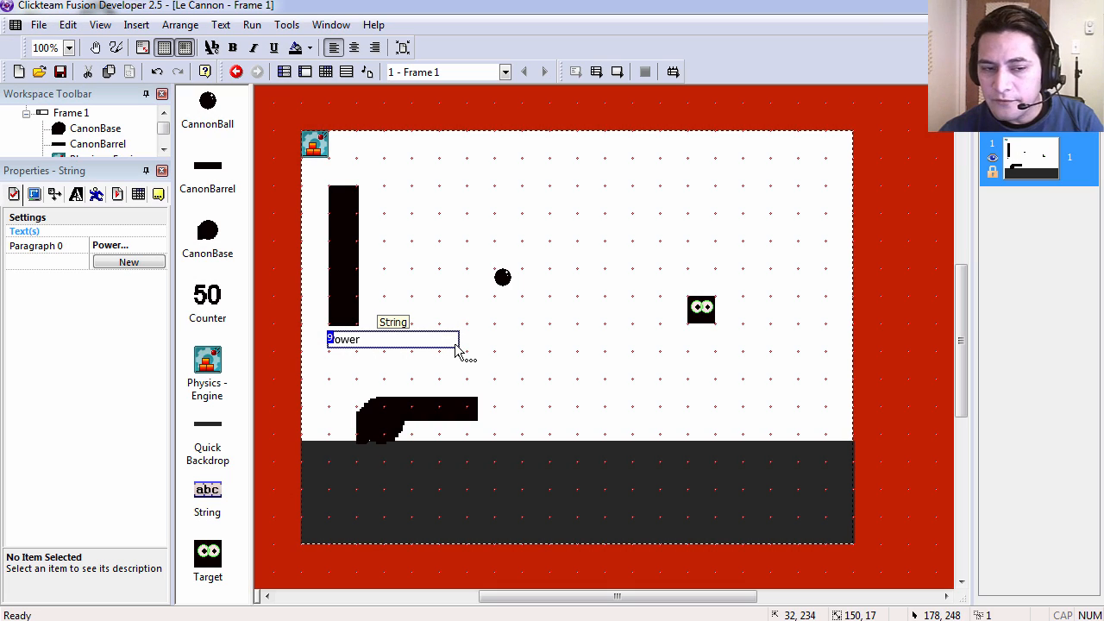
# Finish the 'Power' label text and inspect the counter: initial 40, range 10–100, vertical bar.
pyautogui.click(252, 25)
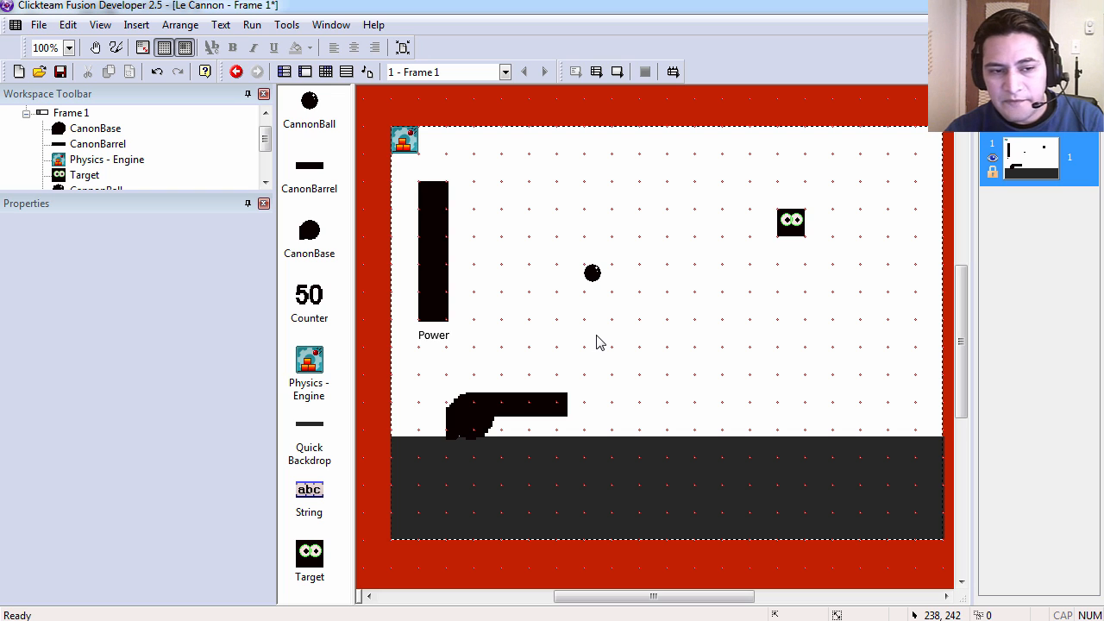
pyautogui.moveTo(567, 363)
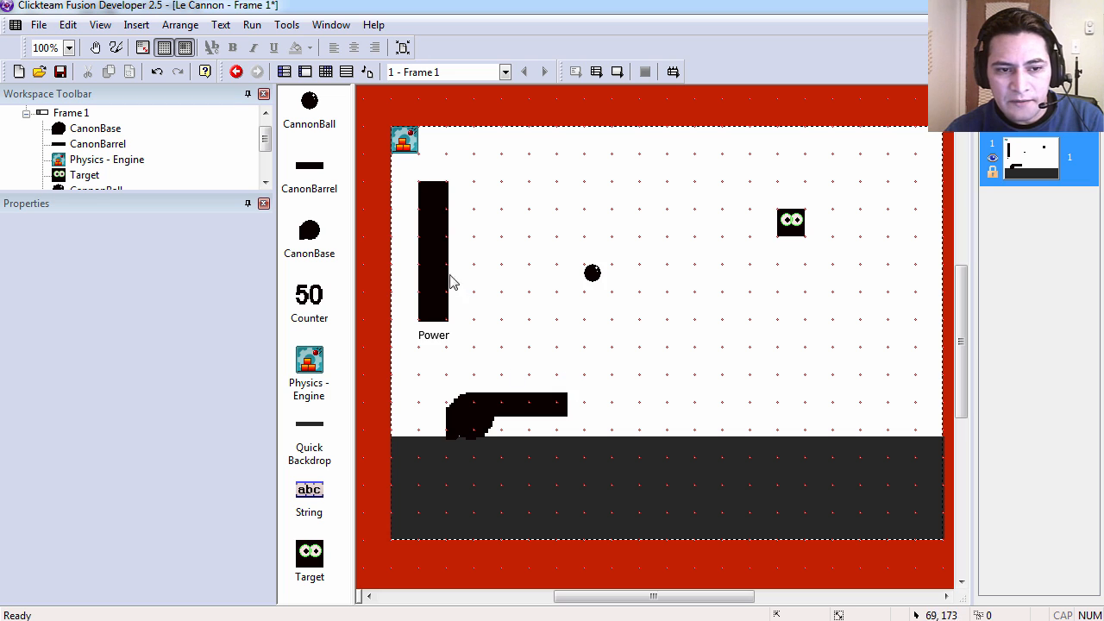
pyautogui.click(433, 251)
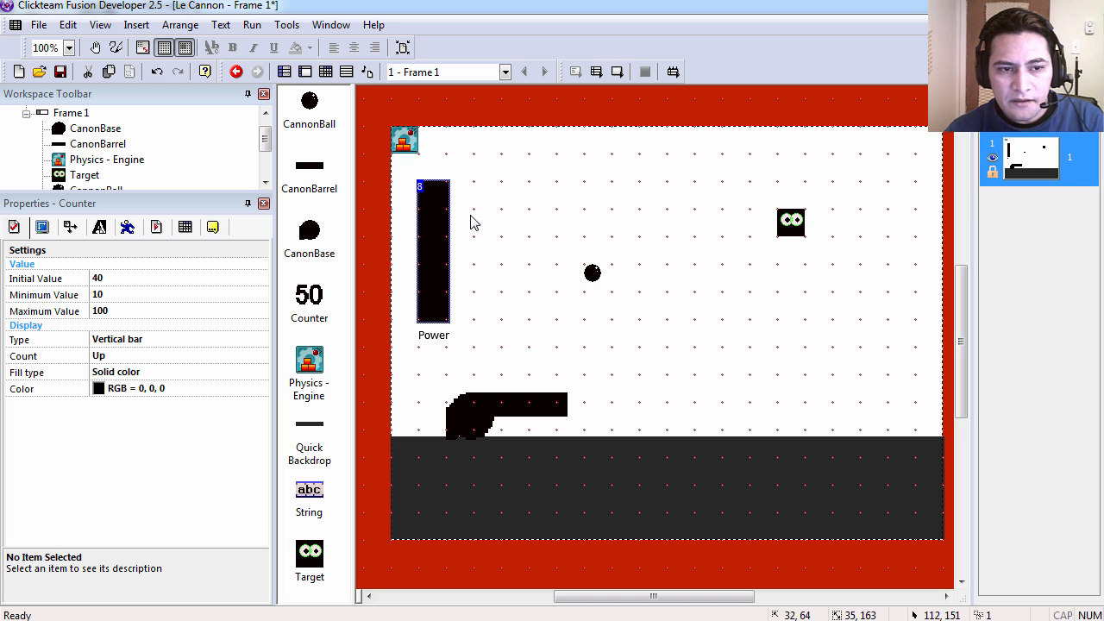
# Bring up Insert Object from the frame's context menu, then cancel the object chooser.
pyautogui.rightClick(592, 274)
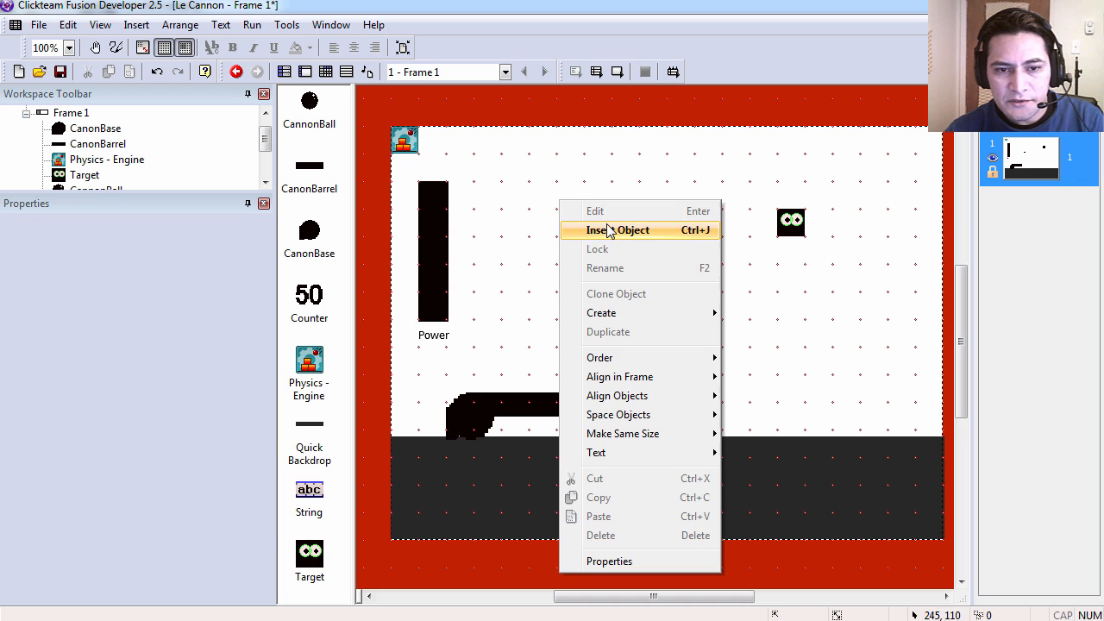
pyautogui.click(616, 229)
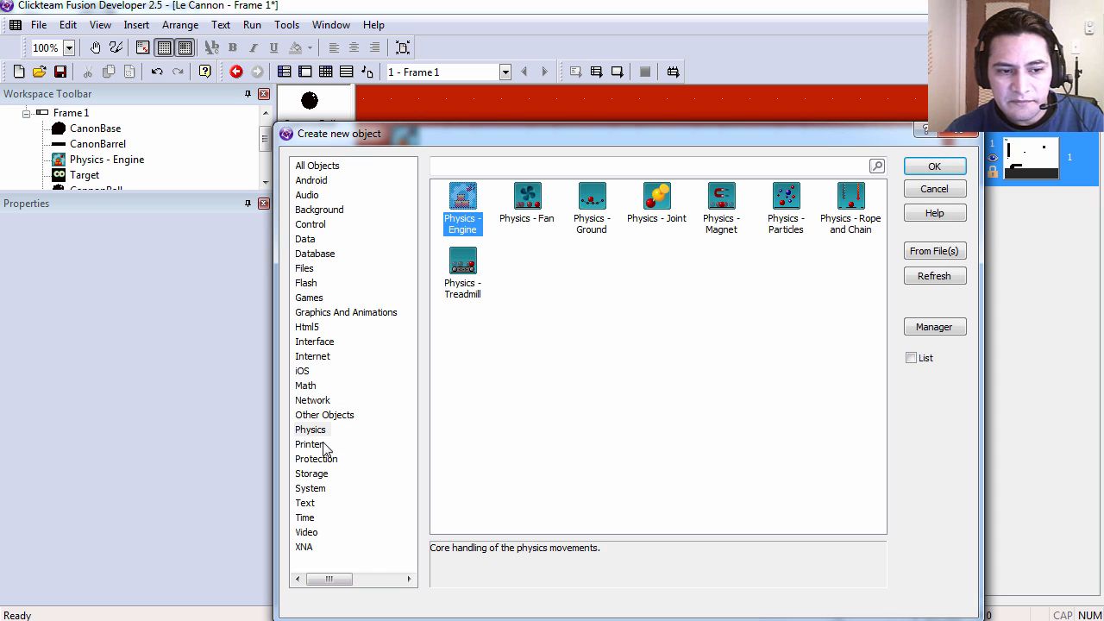
pyautogui.click(934, 166)
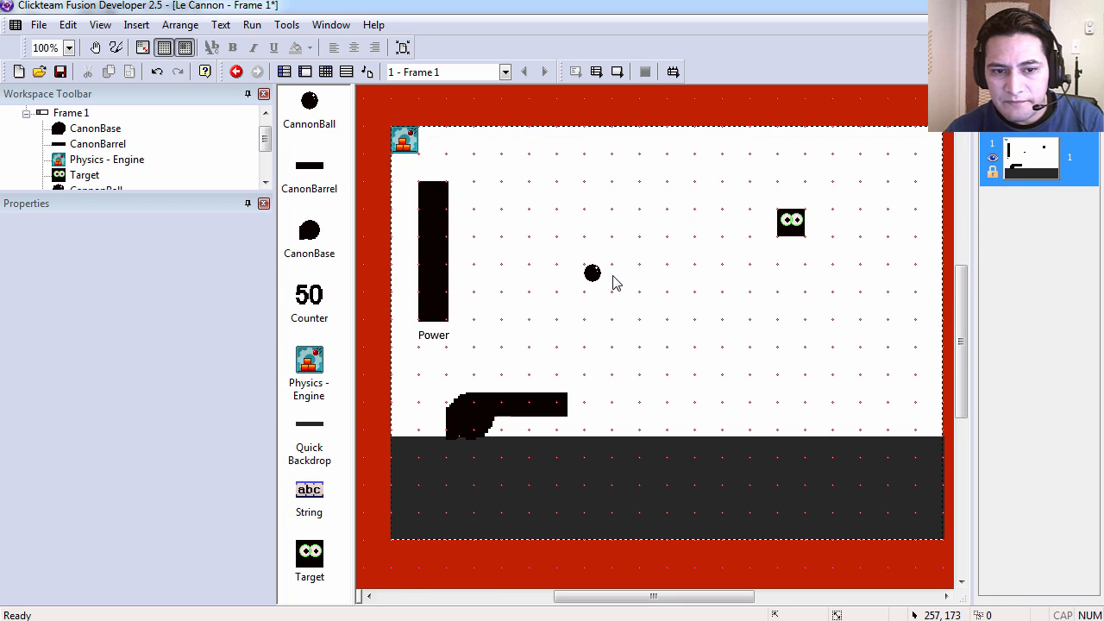
# Show CannonBall's movement: Physics Bouncing Ball, direction 45°, initial speed 50.
pyautogui.click(592, 273)
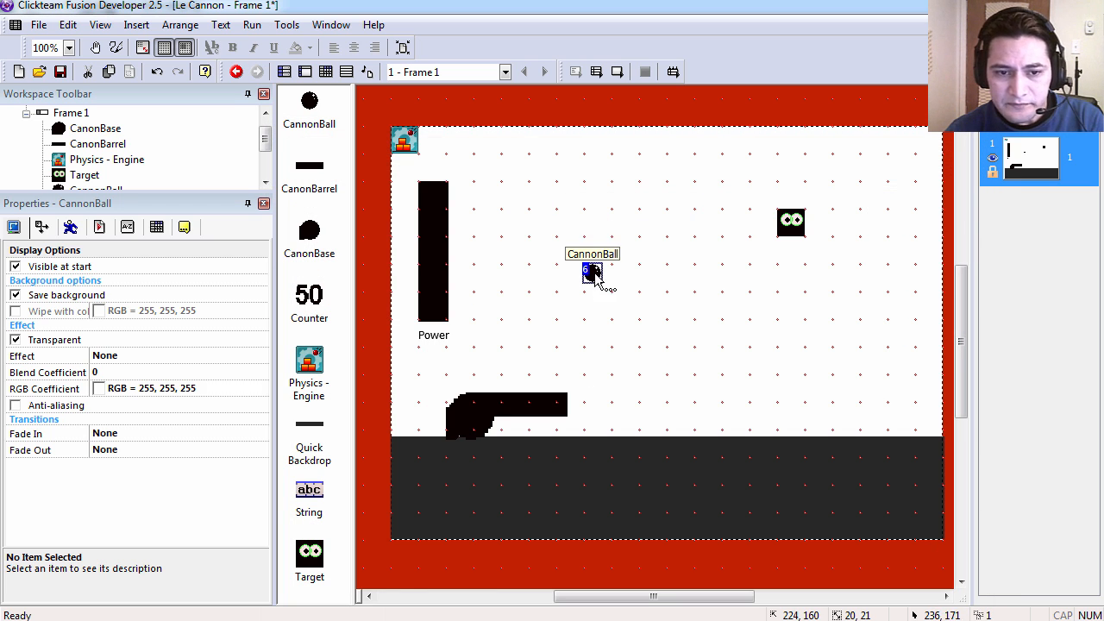
pyautogui.moveTo(479, 303)
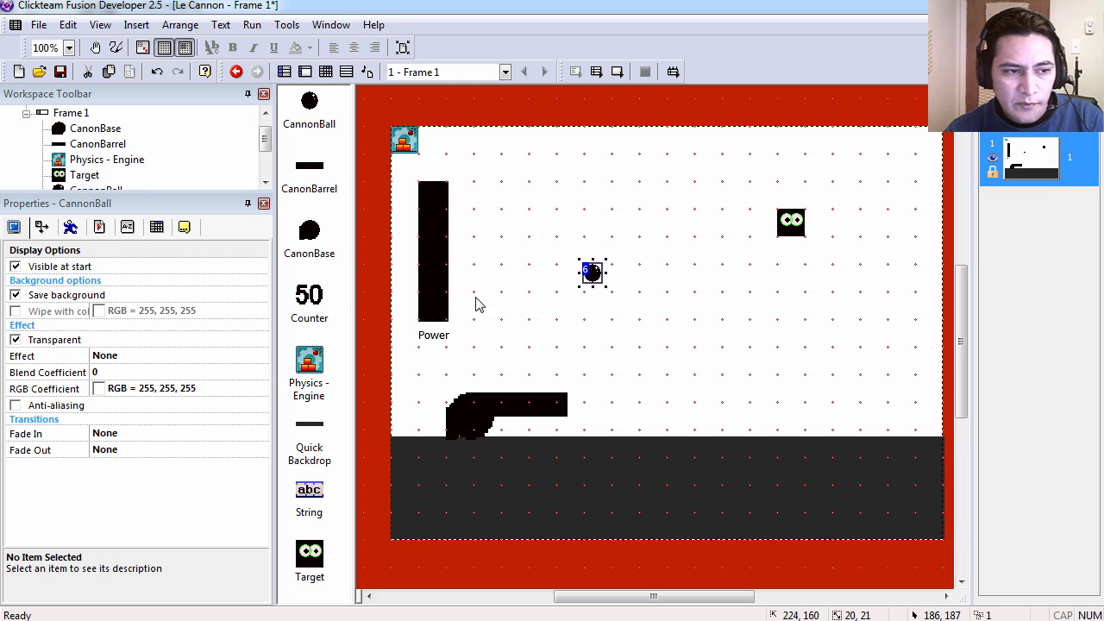
pyautogui.click(41, 227)
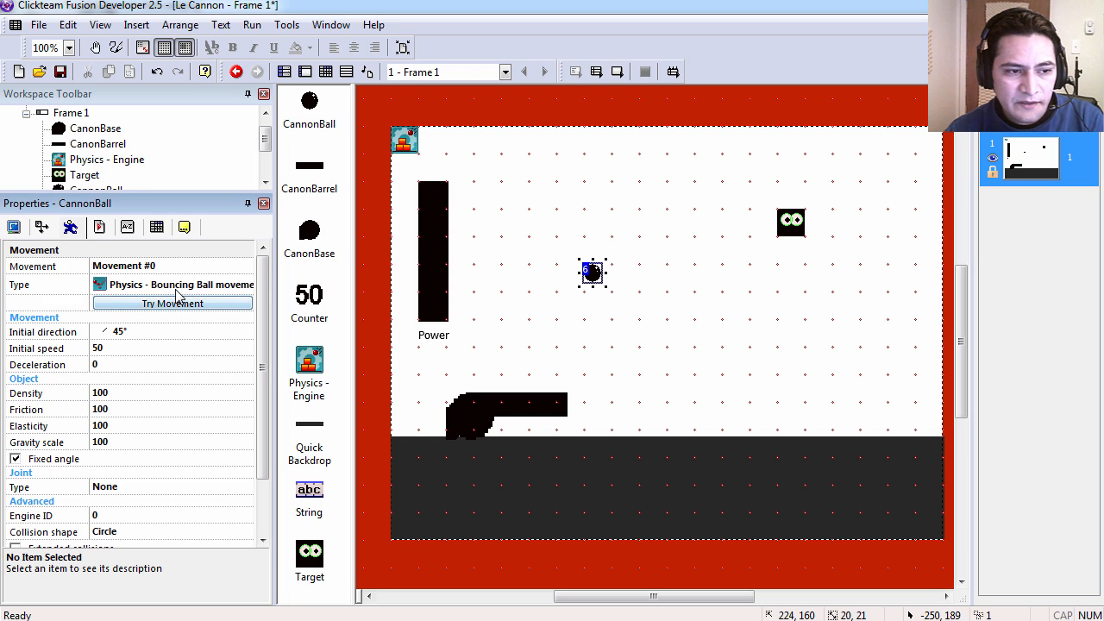
pyautogui.scroll(-3)
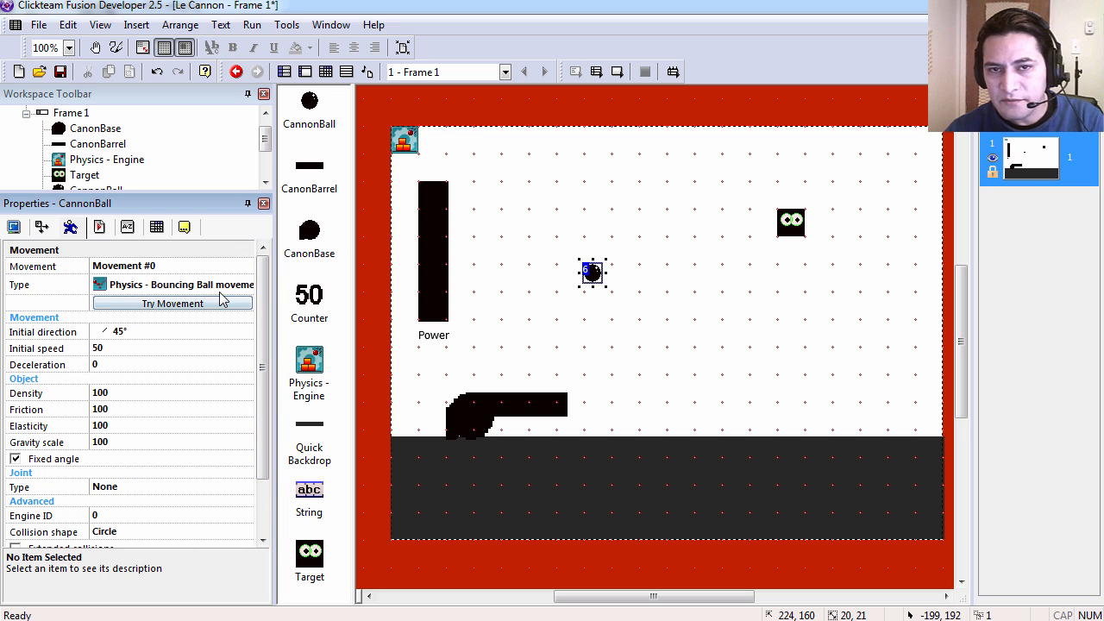
pyautogui.click(791, 222)
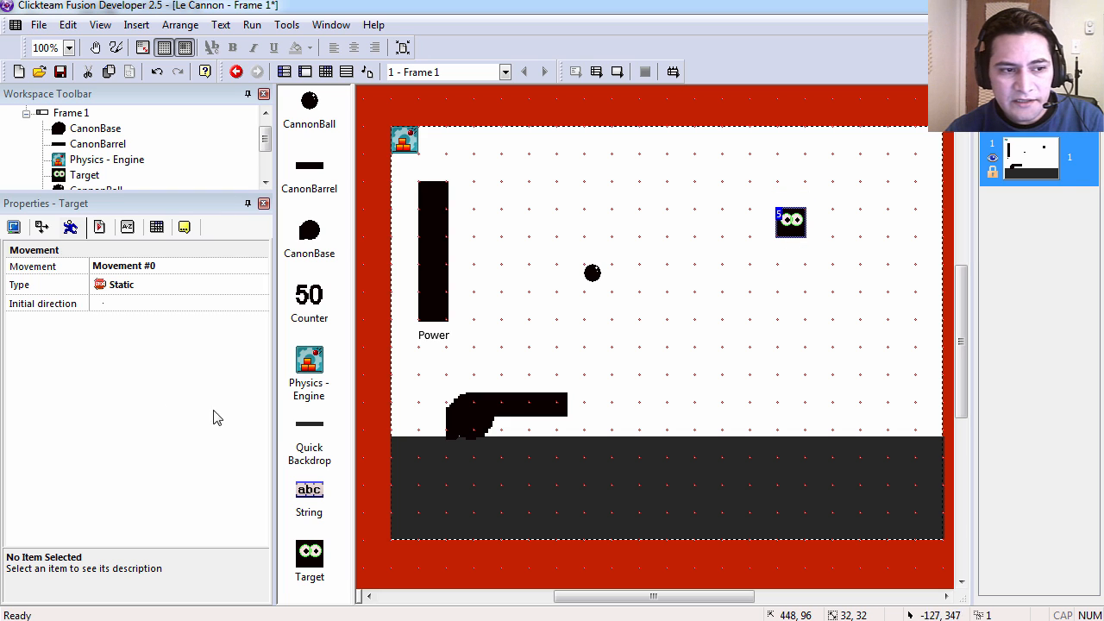
pyautogui.moveTo(780, 326)
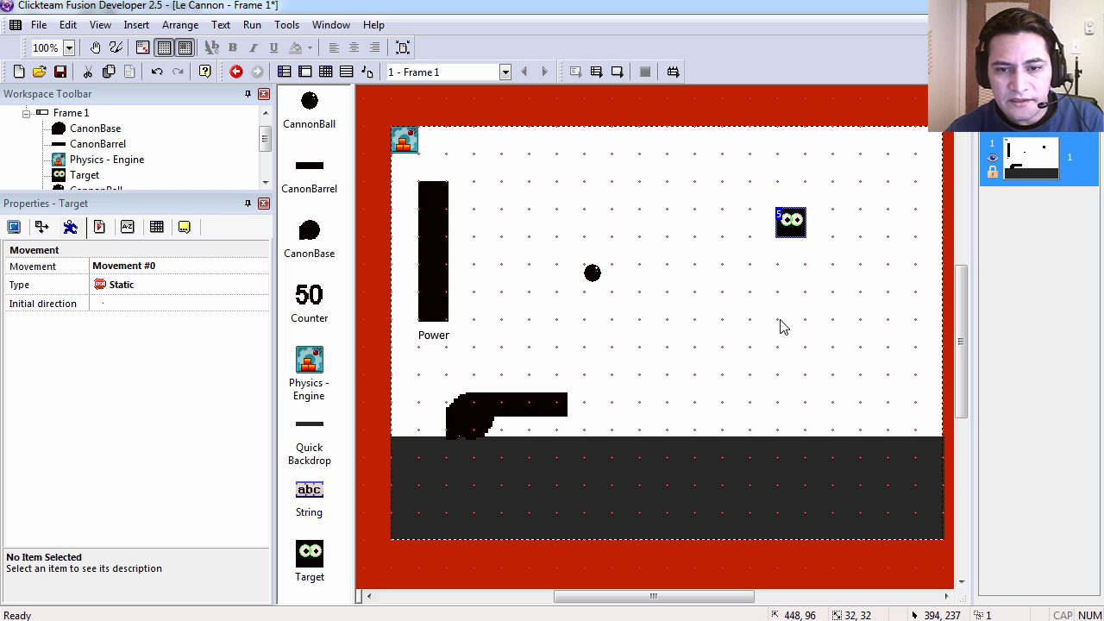
# Keep the Target's movement type as Static.
pyautogui.click(121, 283)
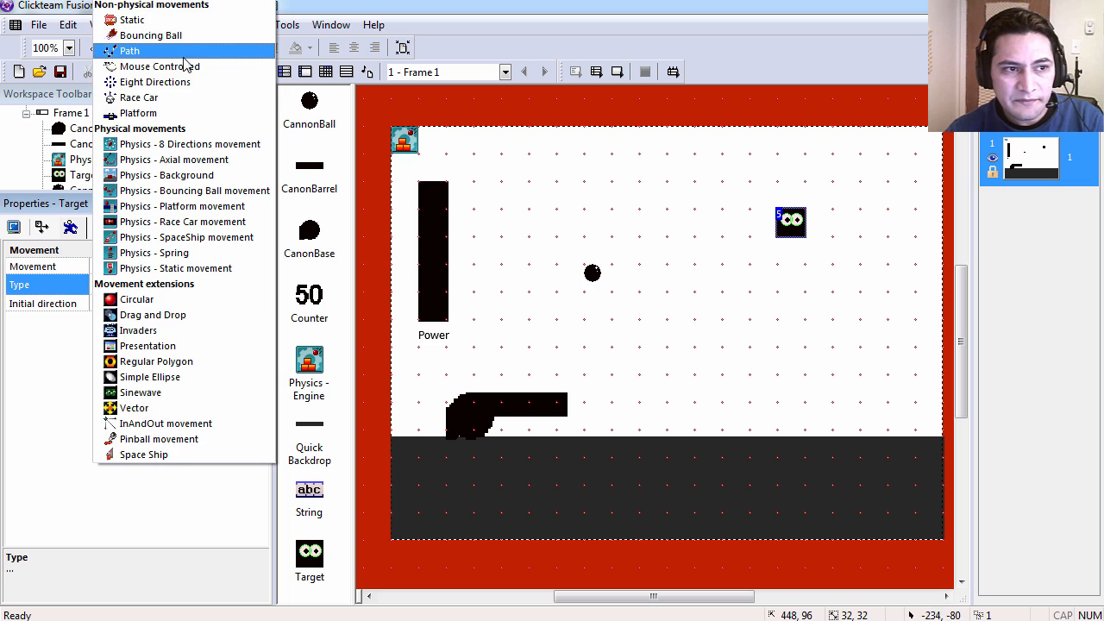
pyautogui.click(132, 19)
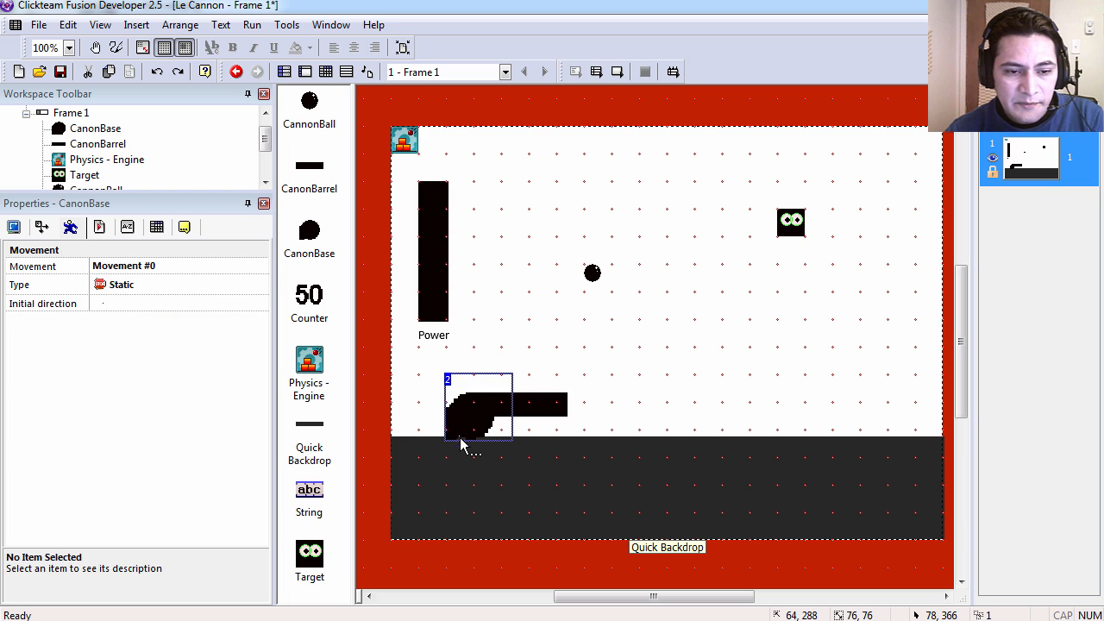
pyautogui.moveTo(544, 337)
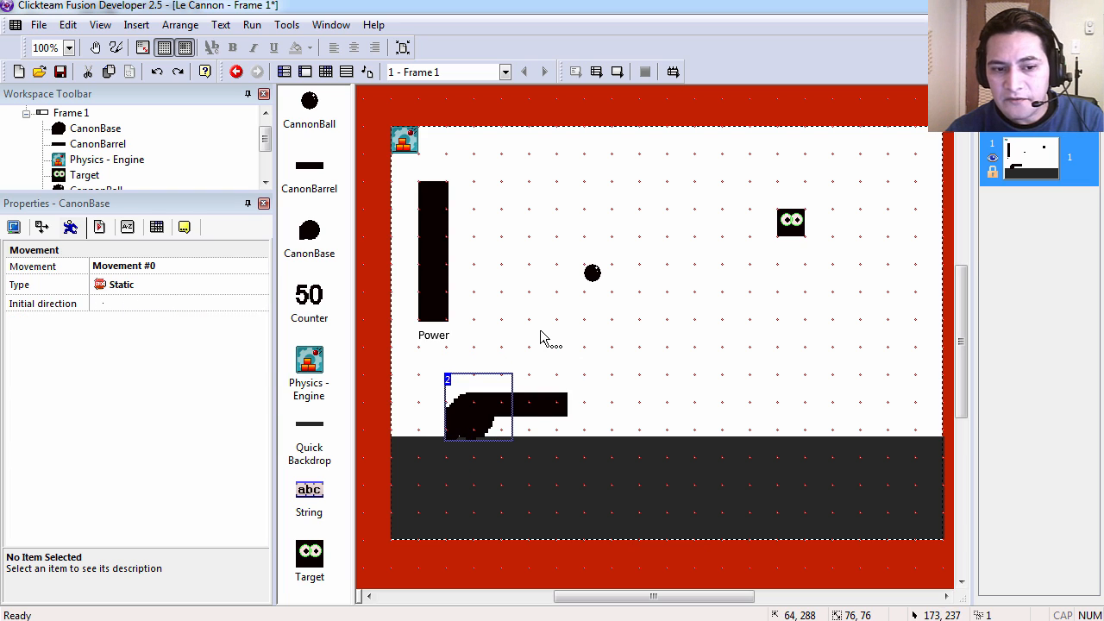
pyautogui.moveTo(473, 431)
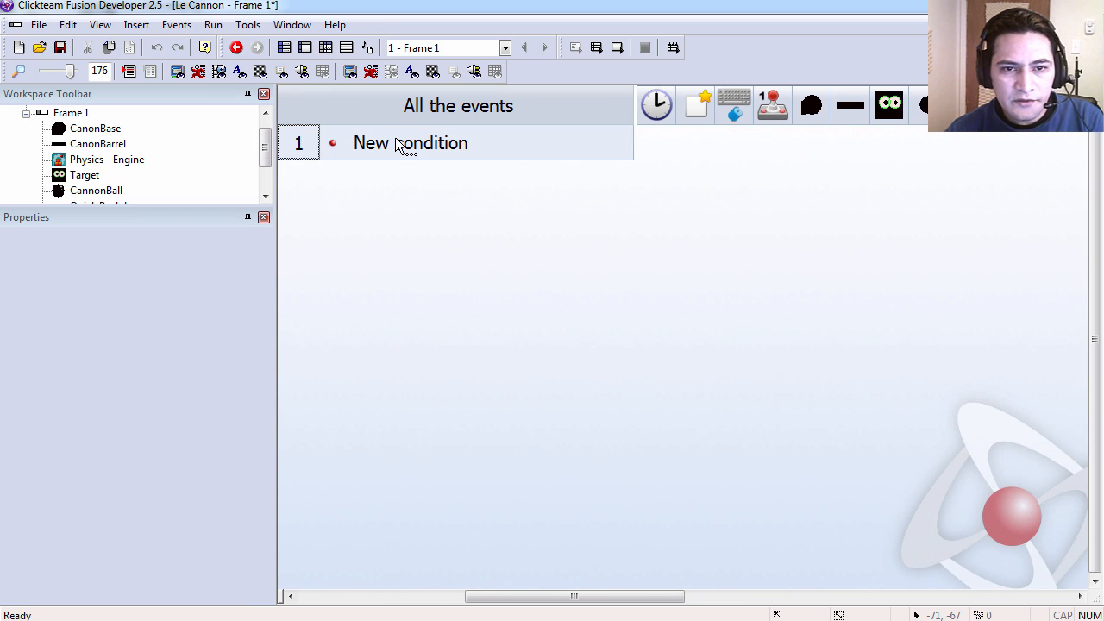
# Add an Always event making CanonBarrel look in the direction of Target, then test-run.
pyautogui.click(409, 142)
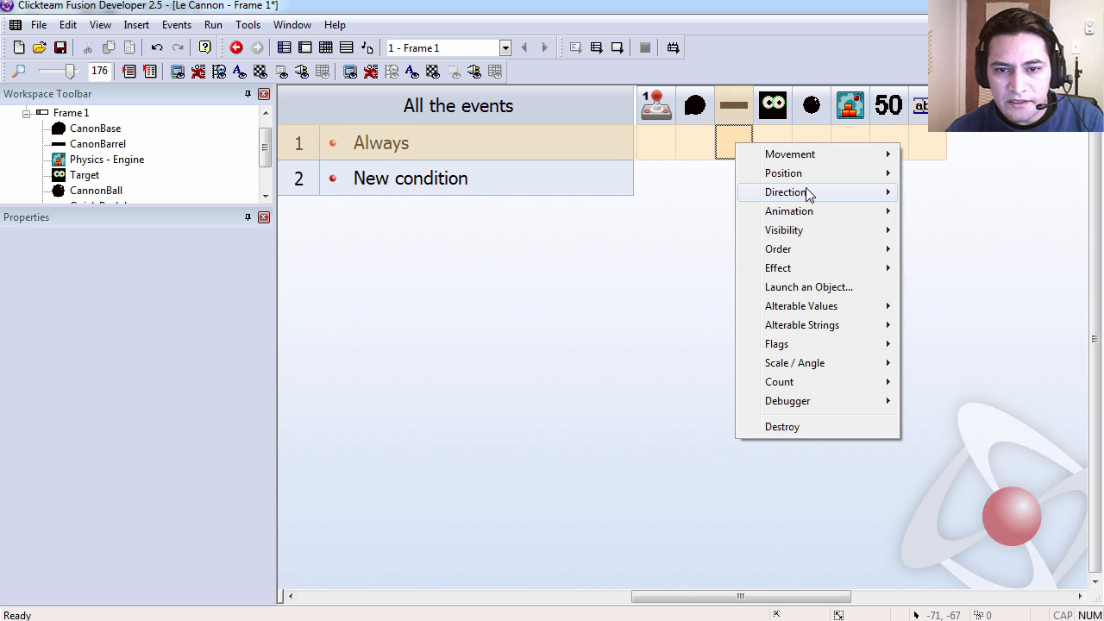
pyautogui.click(785, 191)
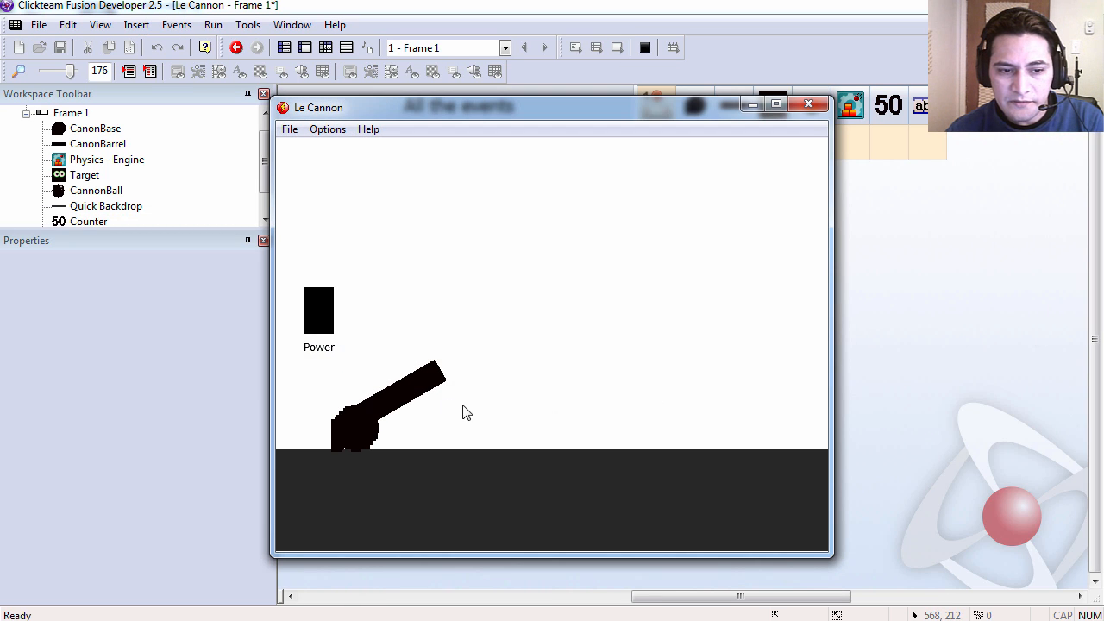
pyautogui.moveTo(809, 172)
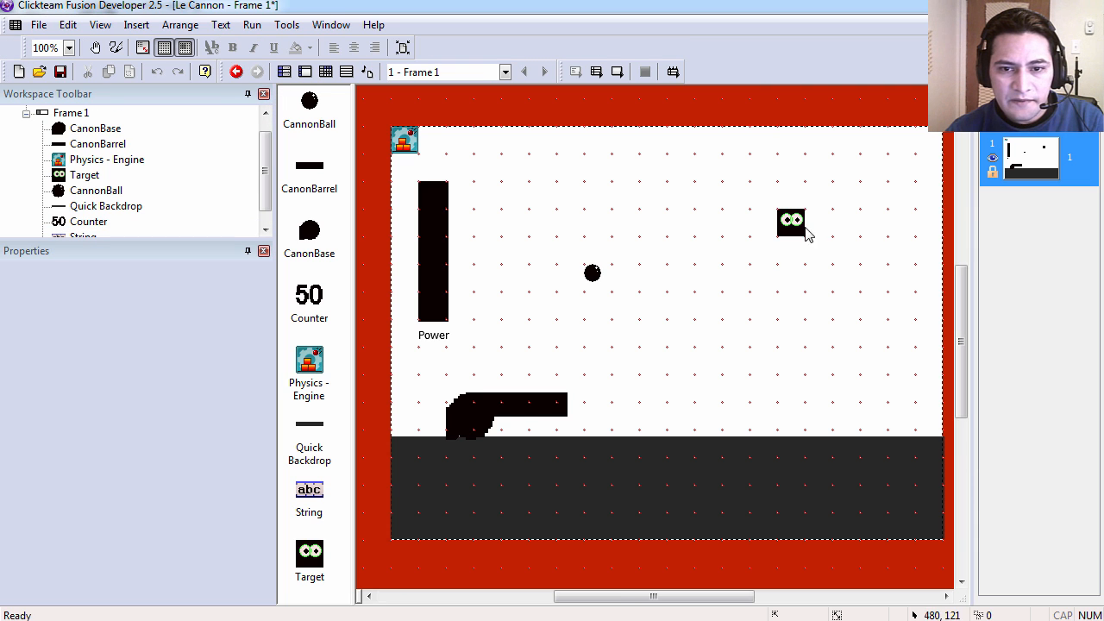
# Move the Target down near the ground on the right and test the level barrel.
pyautogui.moveTo(791, 220); pyautogui.dragTo(817, 415)
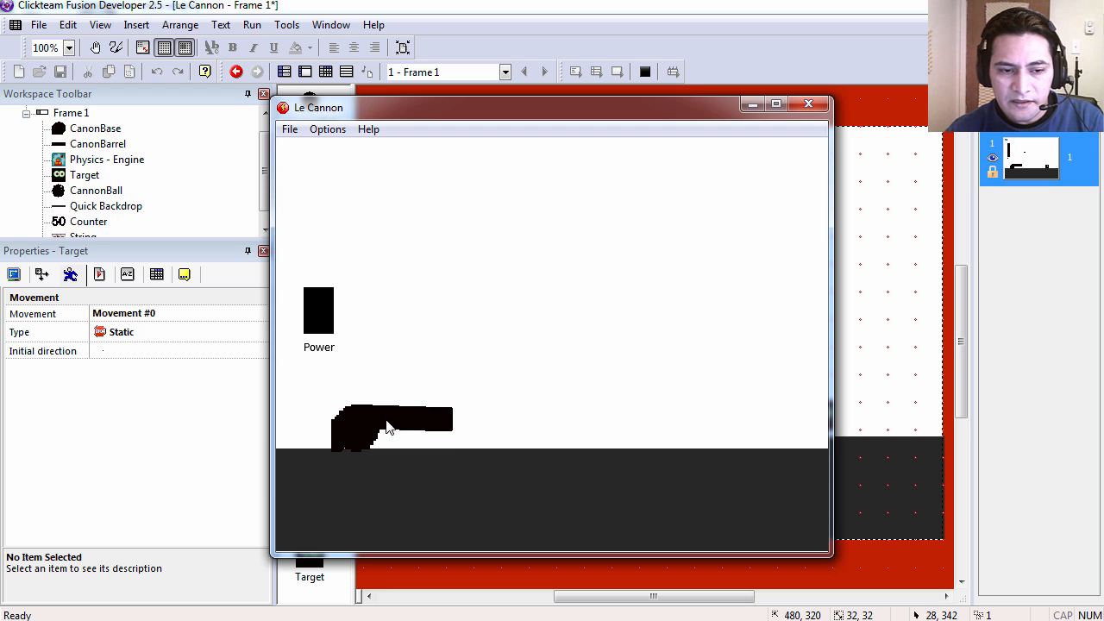
pyautogui.moveTo(739, 434)
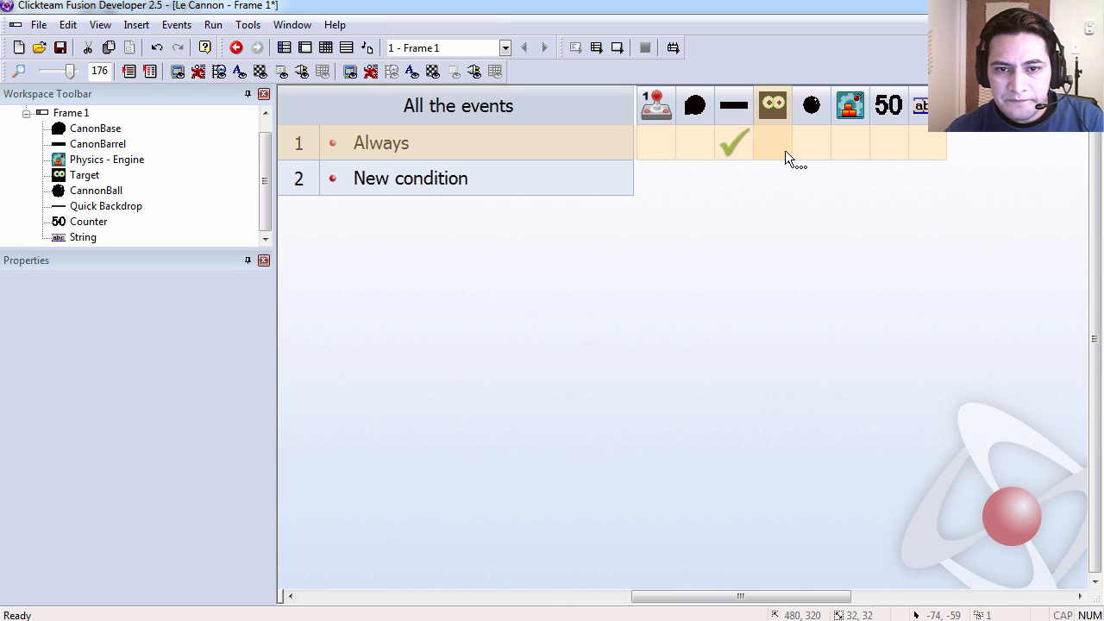
# In the Always event, set Target's X coordinate to XMouse and begin a Y-coordinate action.
pyautogui.click(771, 143)
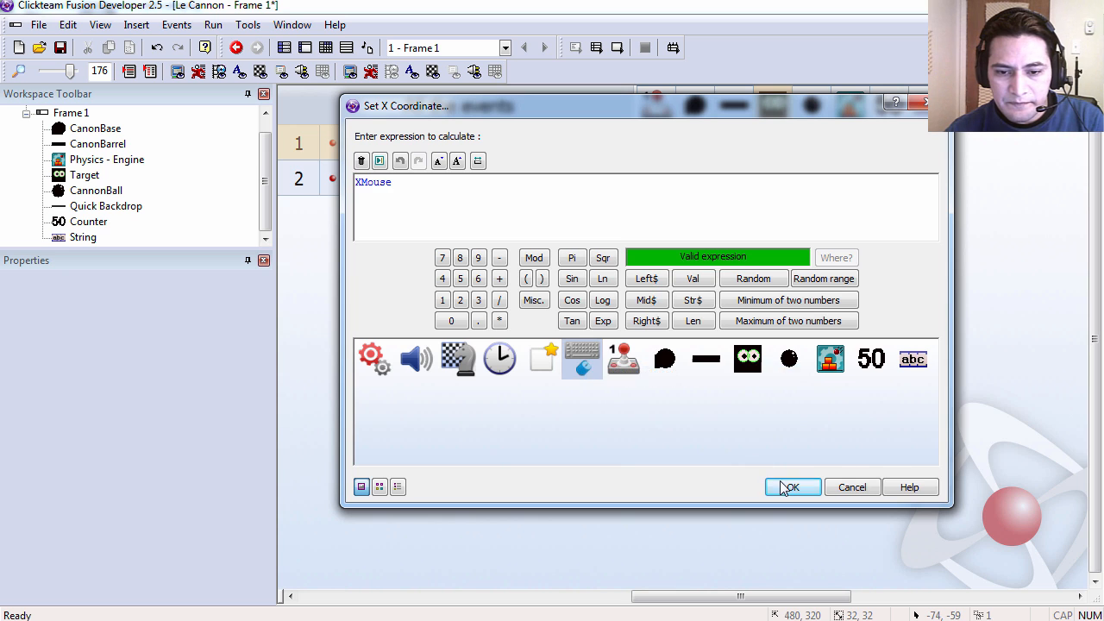
pyautogui.click(792, 486)
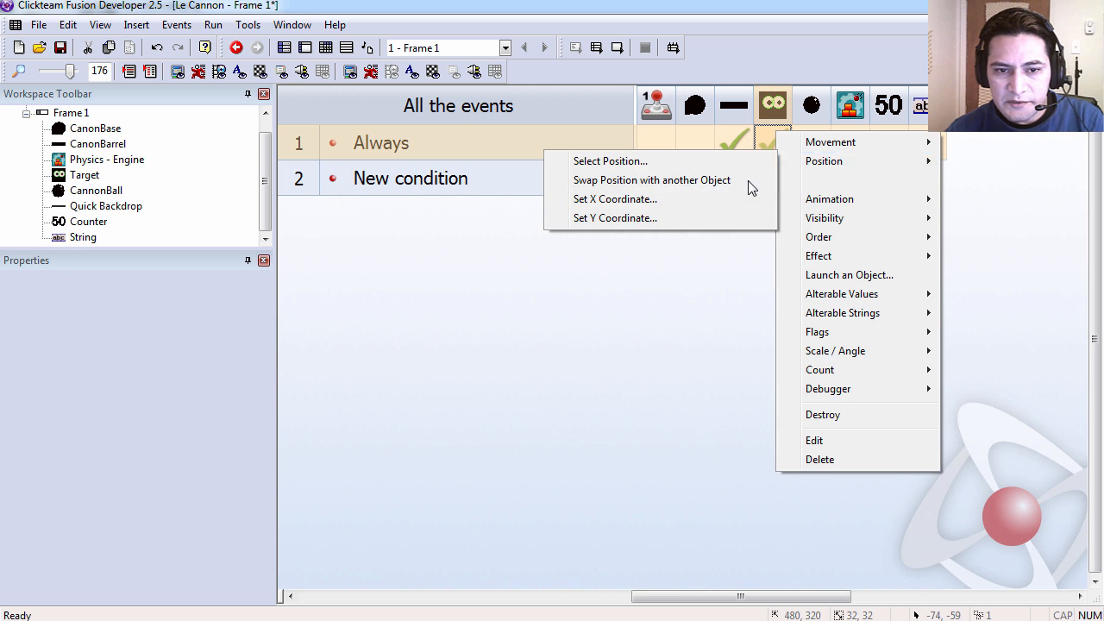
pyautogui.click(614, 217)
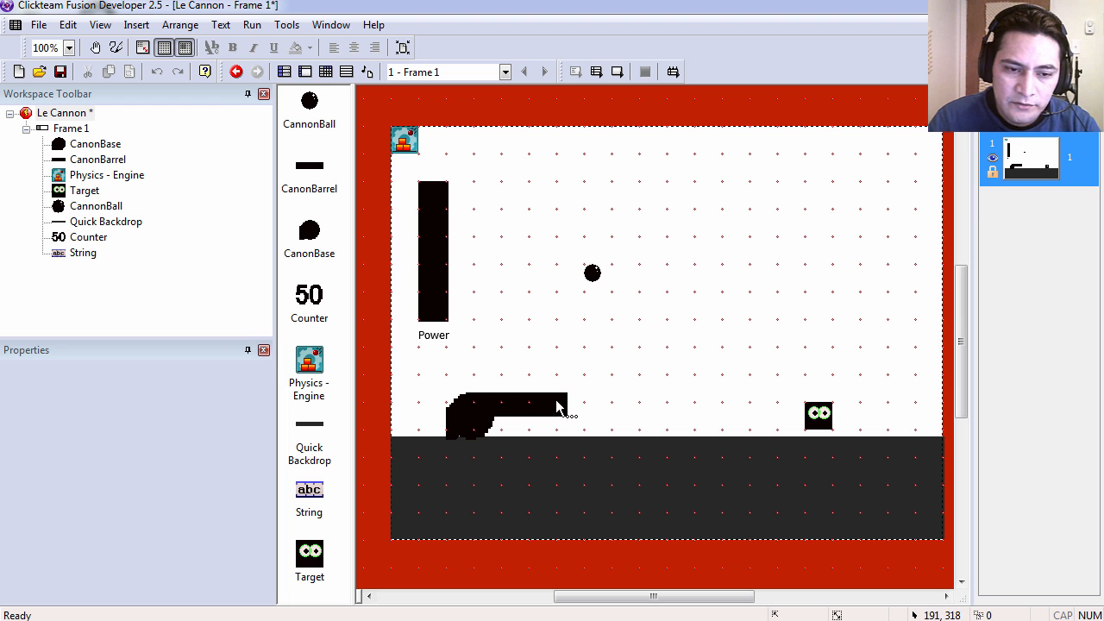
pyautogui.moveTo(664, 398)
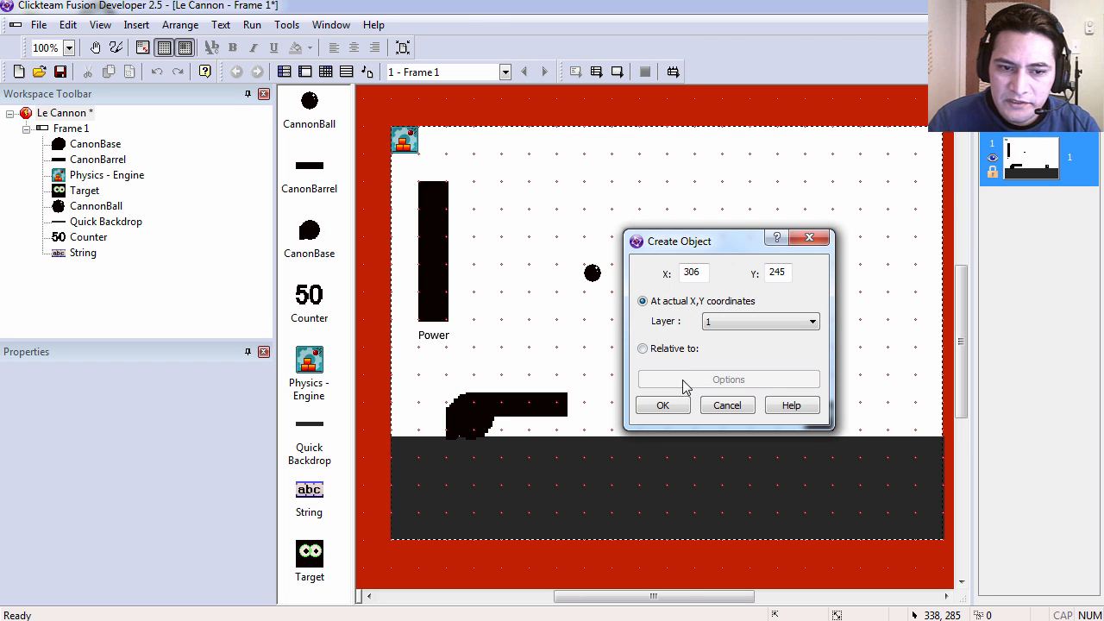
# Spawn the cannonball at the barrel's action point, in the barrel's direction, aimed at Target.
pyautogui.click(641, 347)
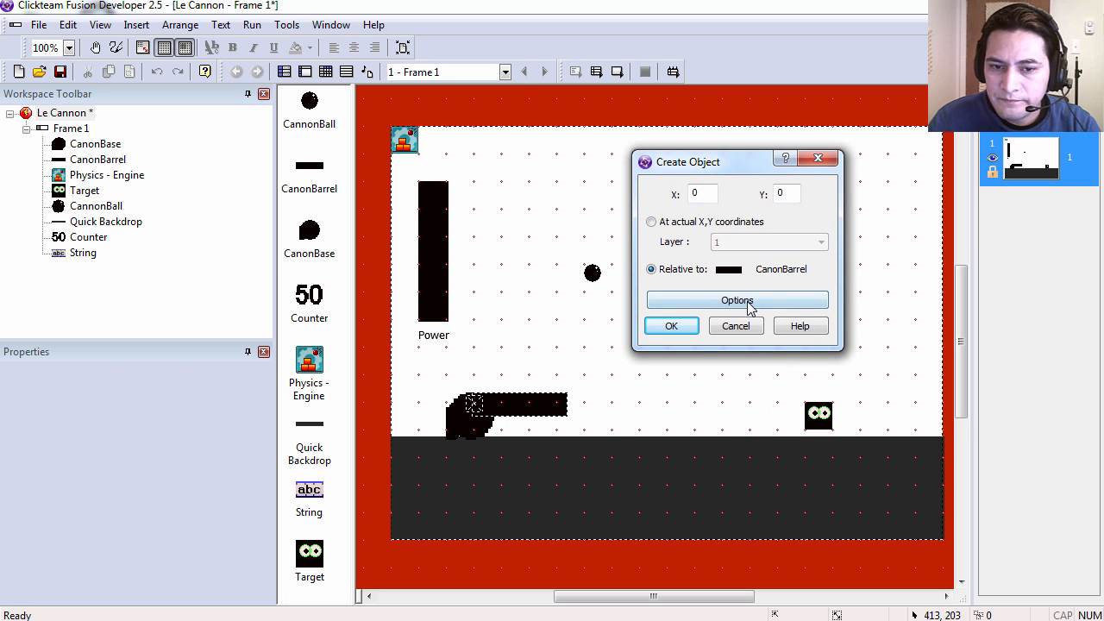
pyautogui.click(737, 300)
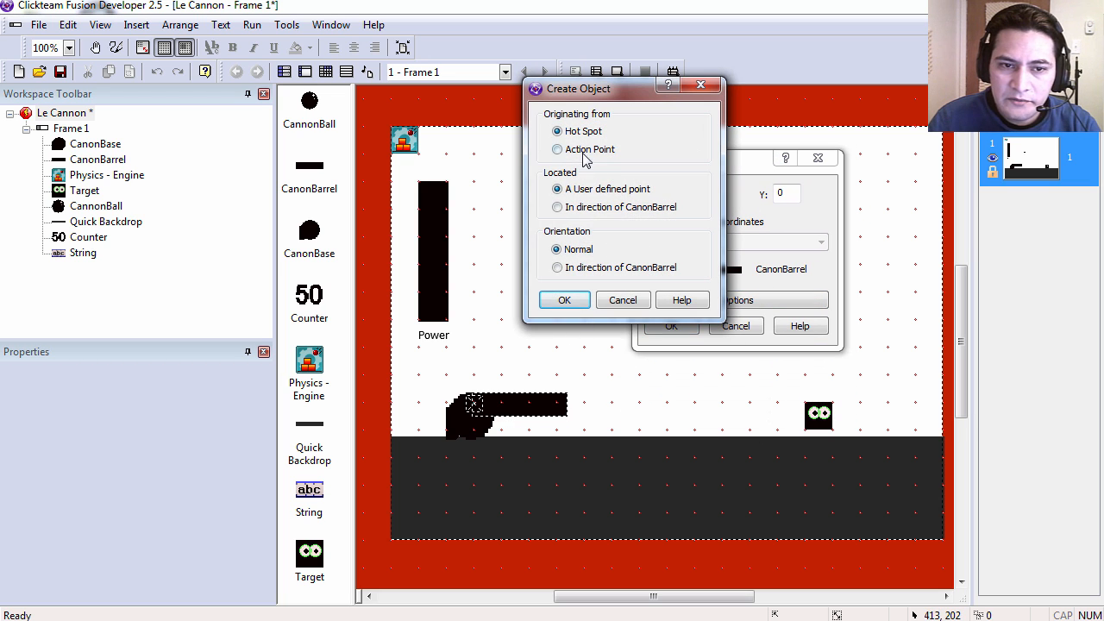
pyautogui.click(557, 149)
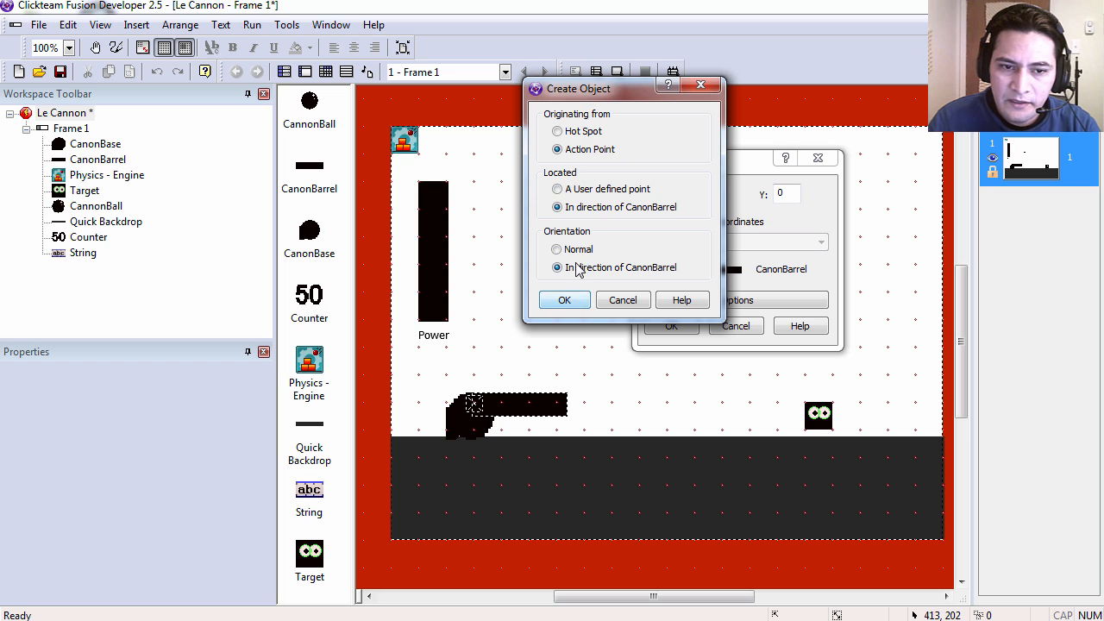
pyautogui.click(564, 299)
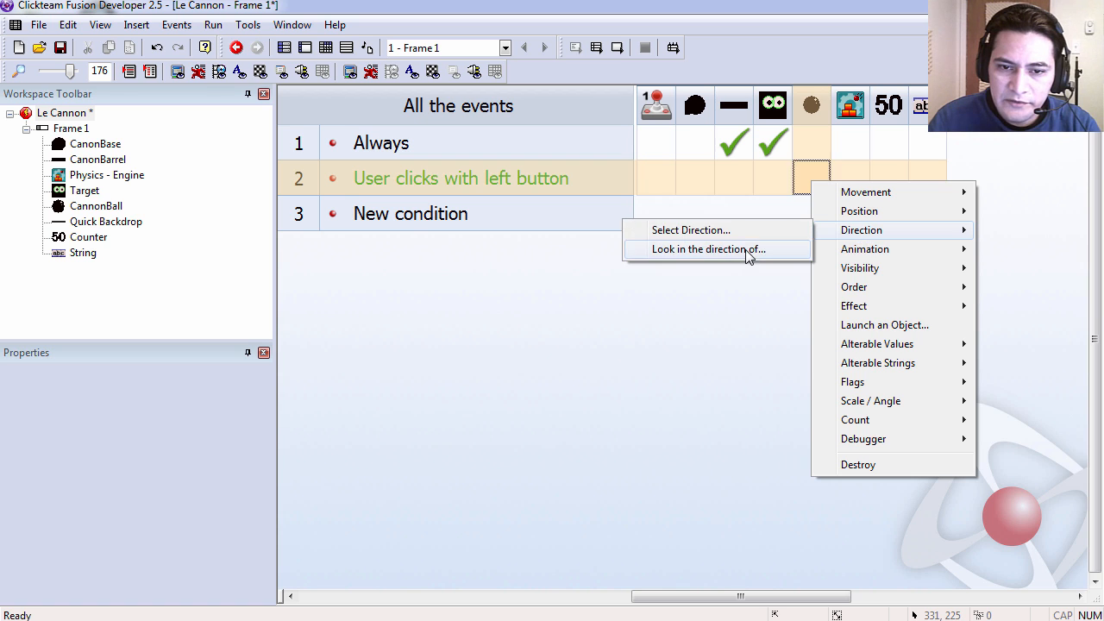
pyautogui.click(707, 249)
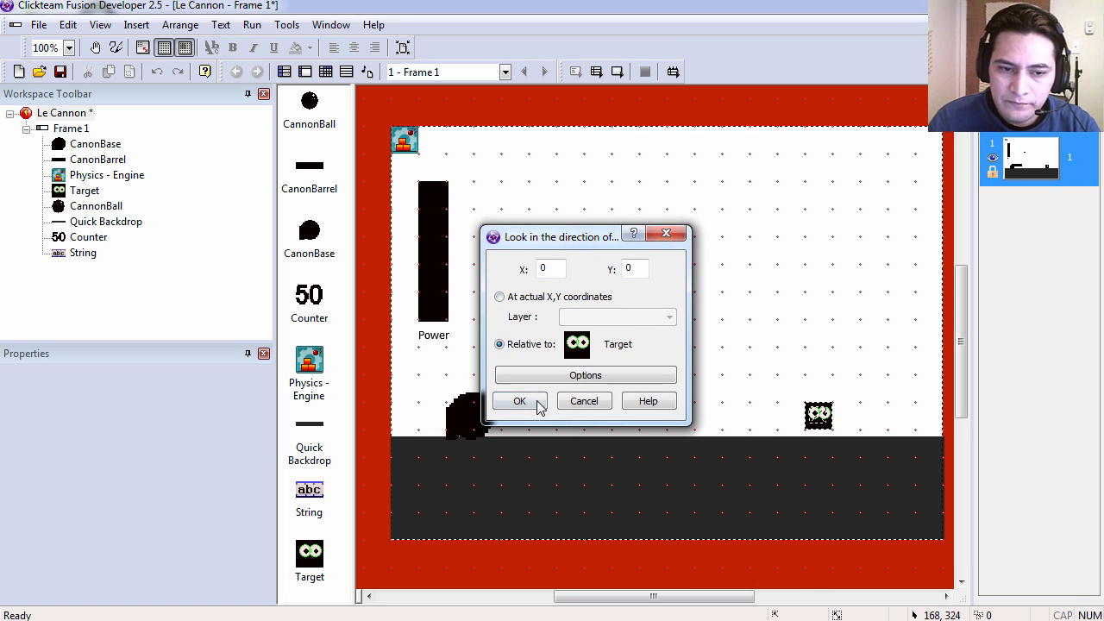
pyautogui.click(519, 400)
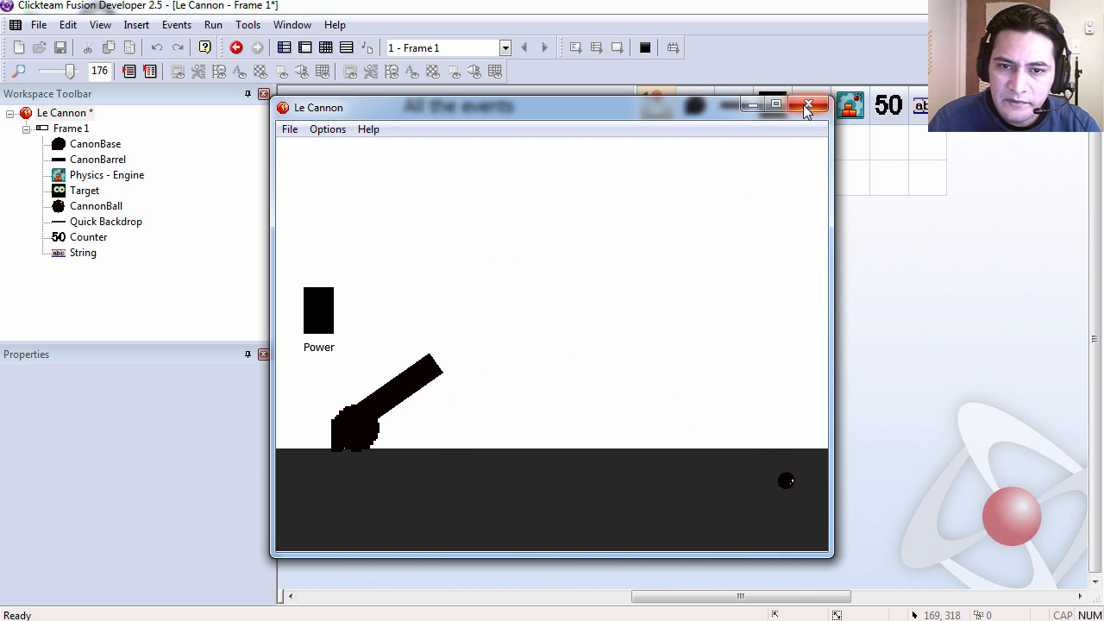
# Edit the Create object action to spawn the cannonball at -1, 15 from CannonBarrel, and test.
pyautogui.click(808, 105)
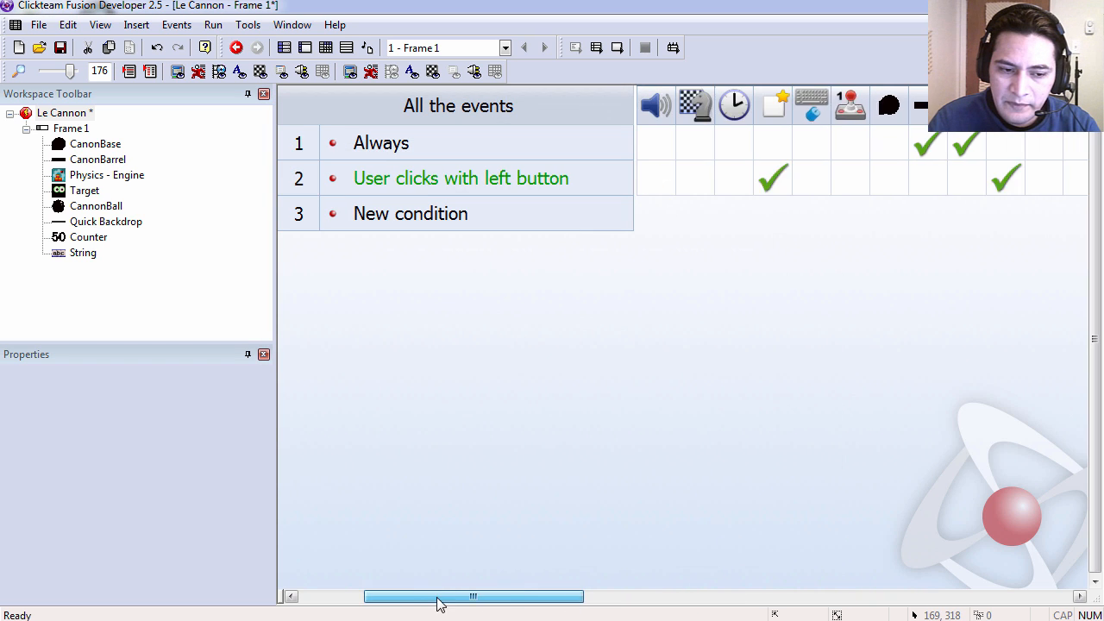
pyautogui.rightClick(810, 178)
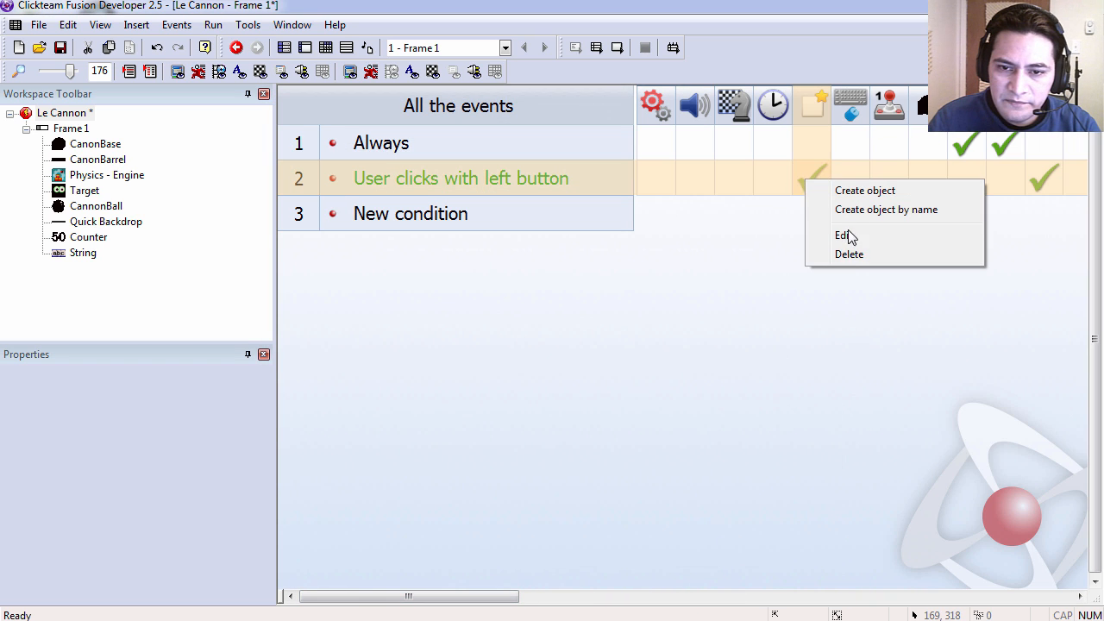
pyautogui.click(864, 190)
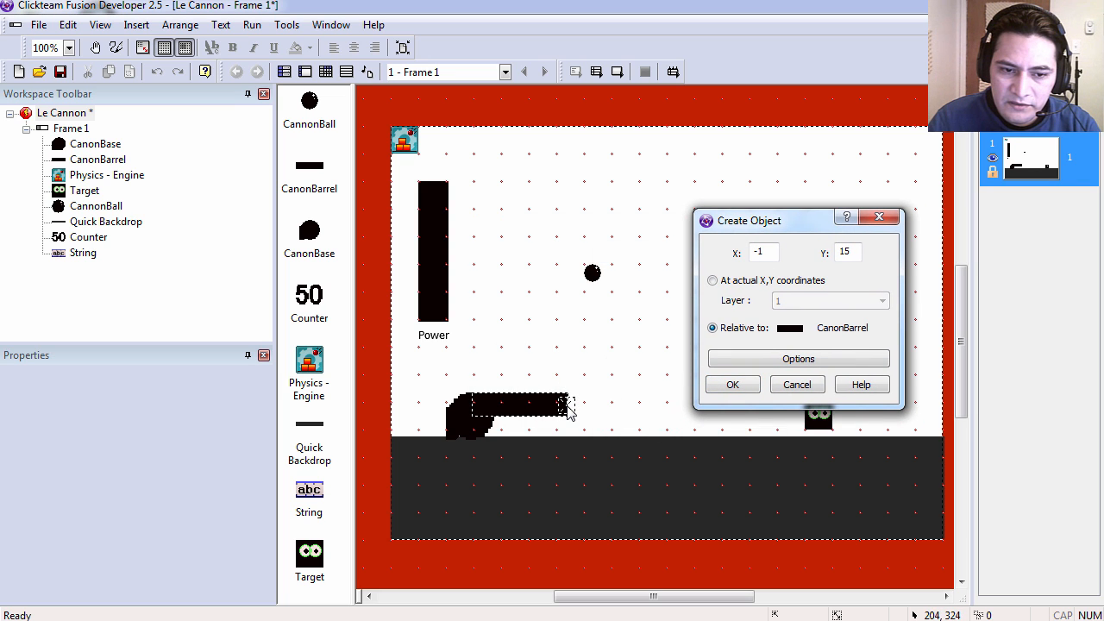
pyautogui.click(617, 48)
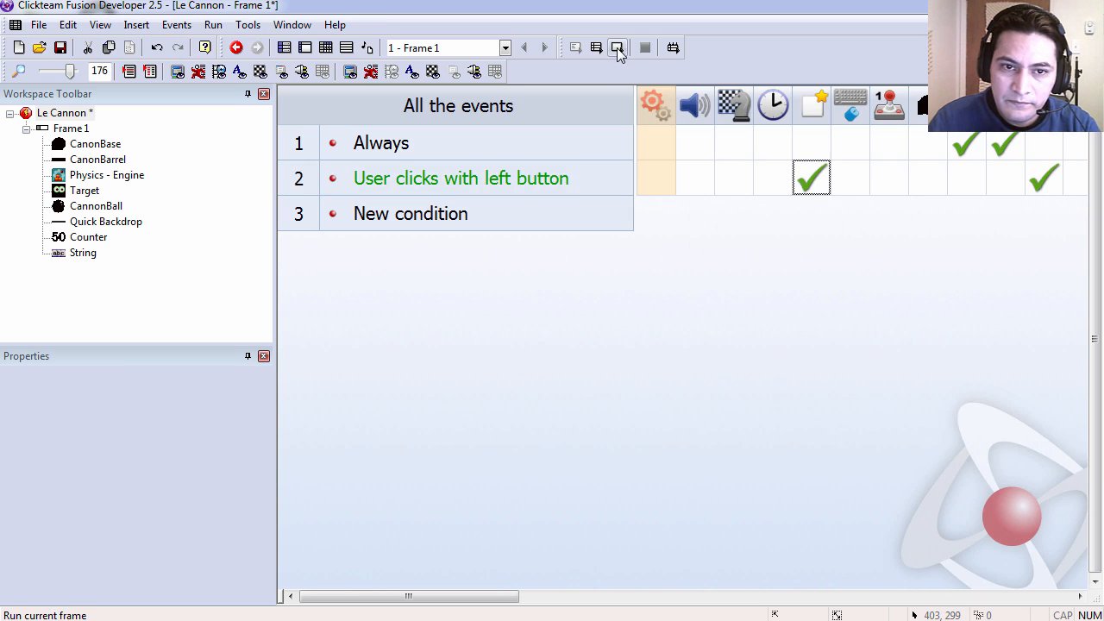
pyautogui.click(617, 47)
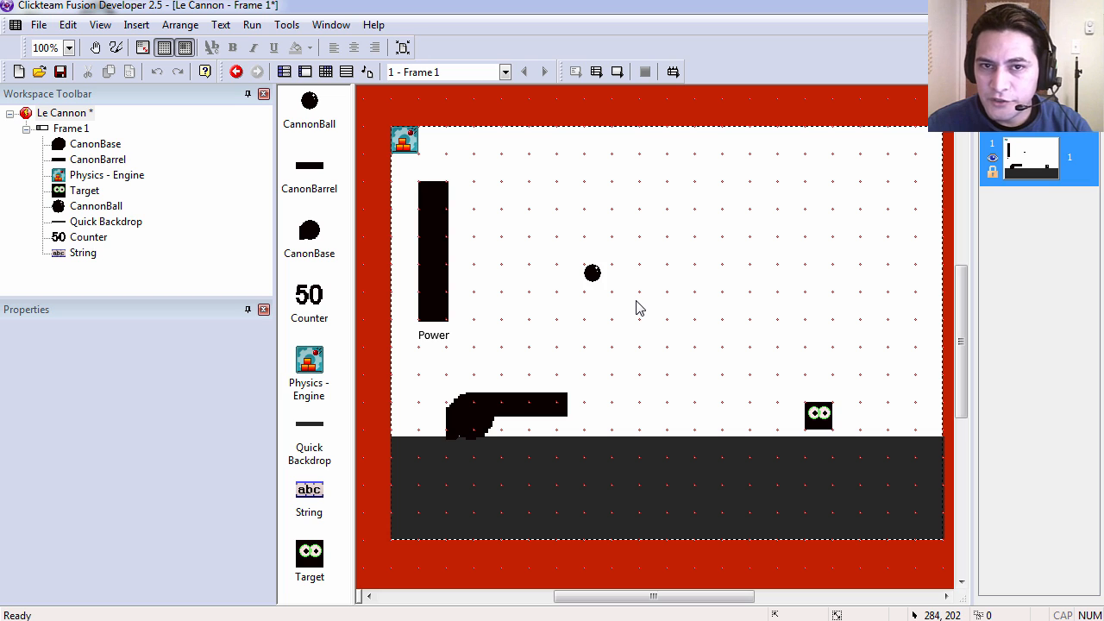
pyautogui.click(433, 250)
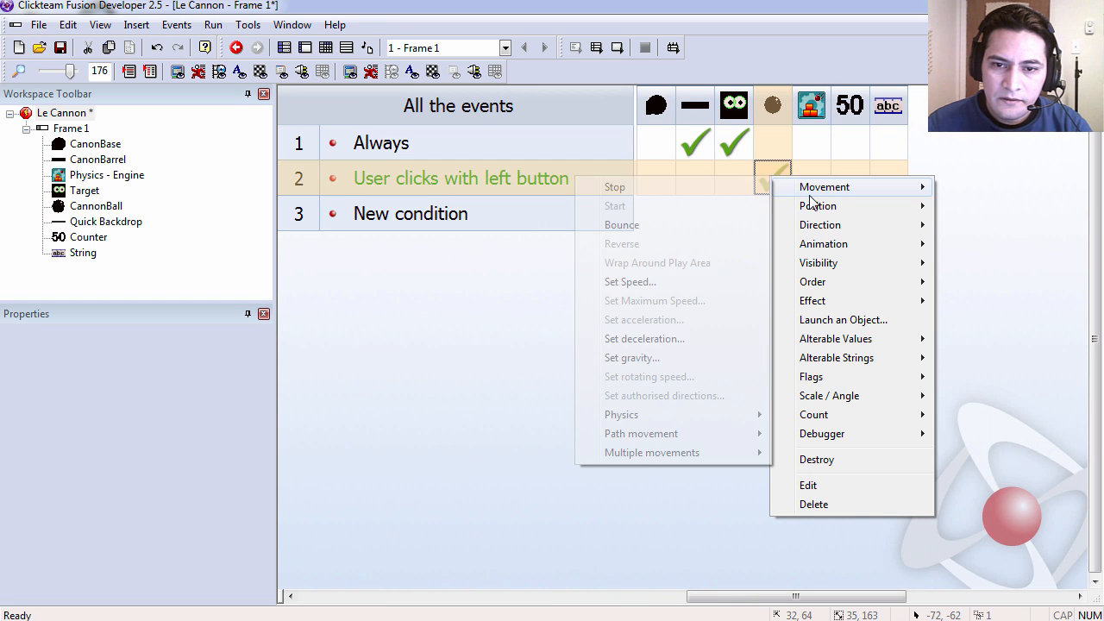
pyautogui.moveTo(652, 282)
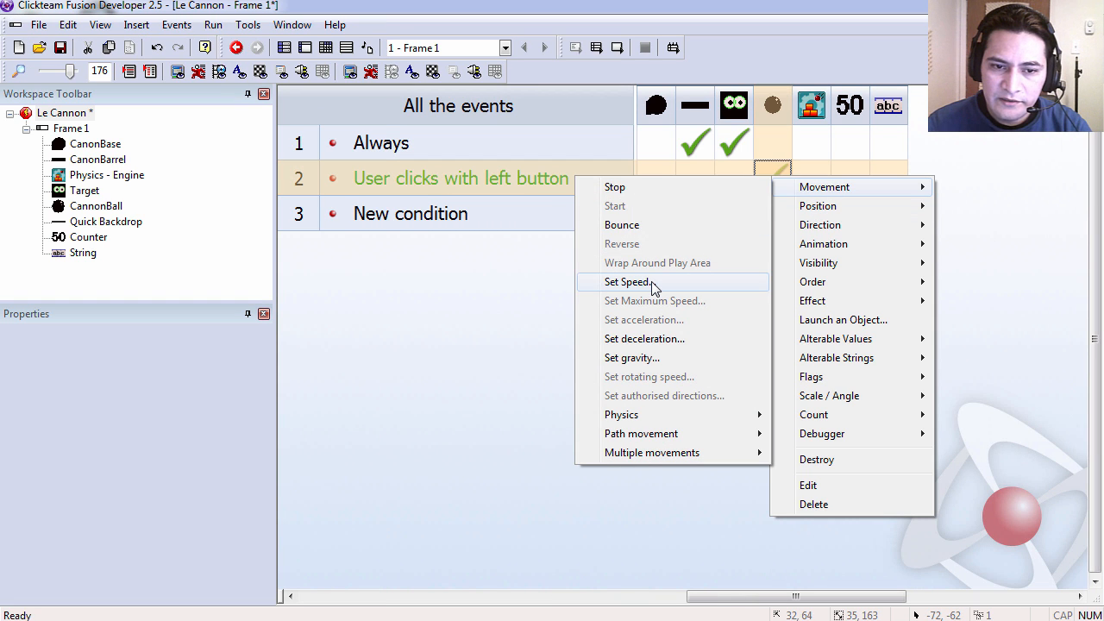
# In event 2, set CannonBall's speed to the Counter's current value.
pyautogui.click(627, 282)
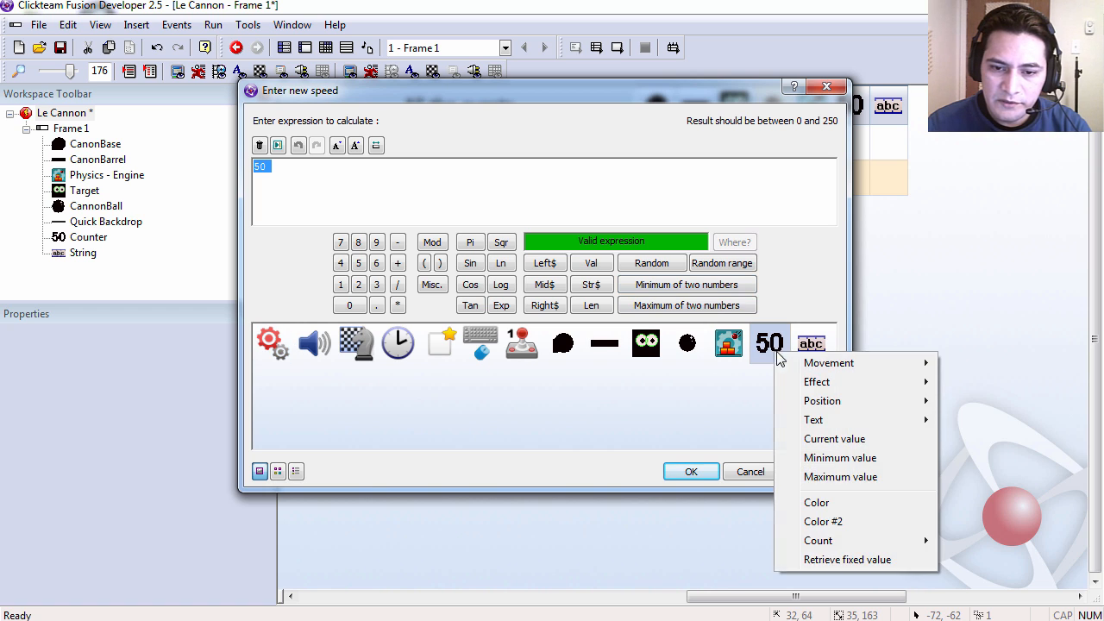
pyautogui.click(834, 438)
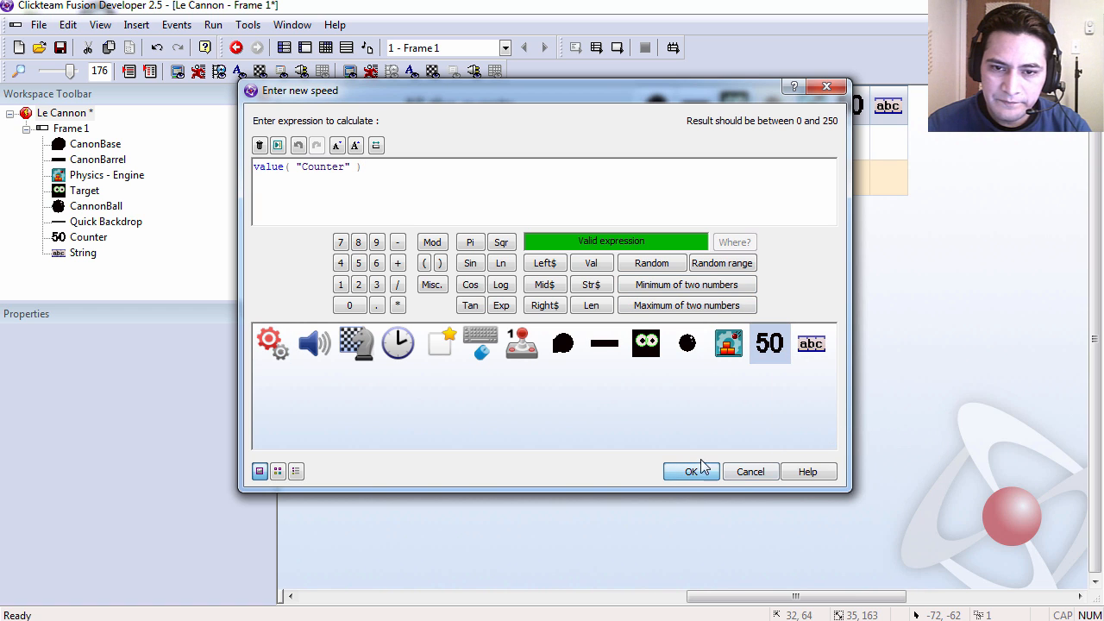
pyautogui.click(690, 470)
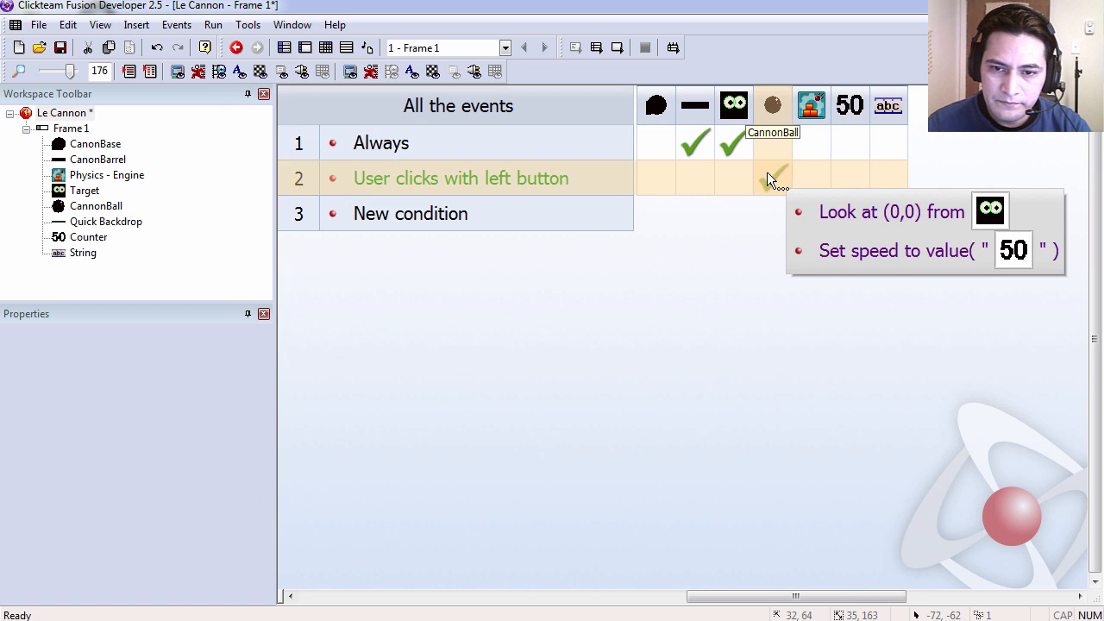
pyautogui.click(236, 47)
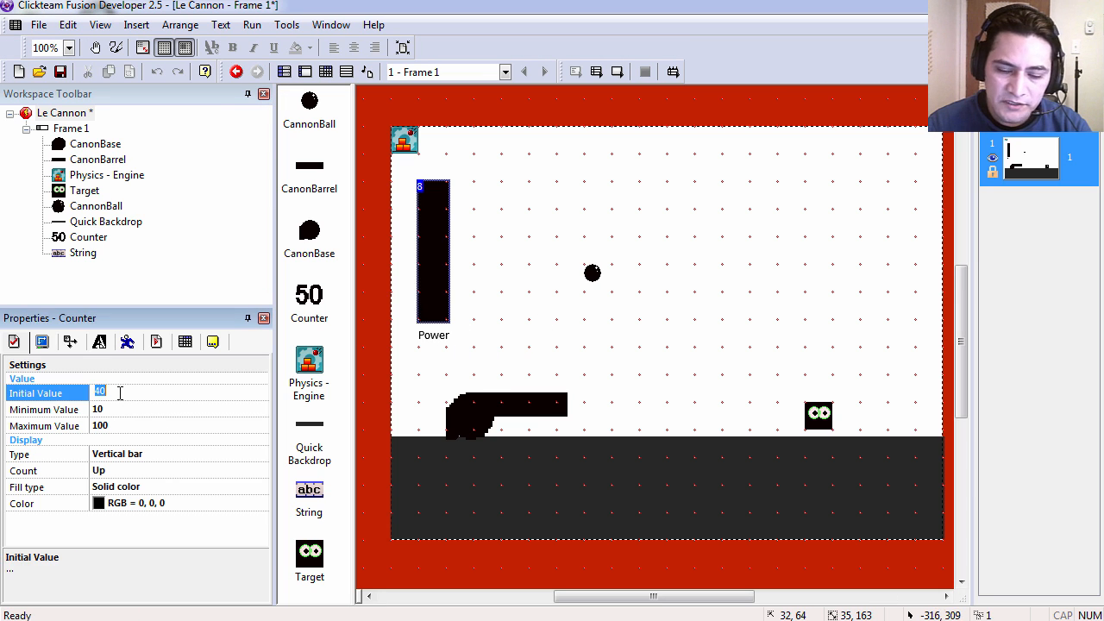
# Set the Power counter's initial value to 80, then back to 40.
pyautogui.write('80')
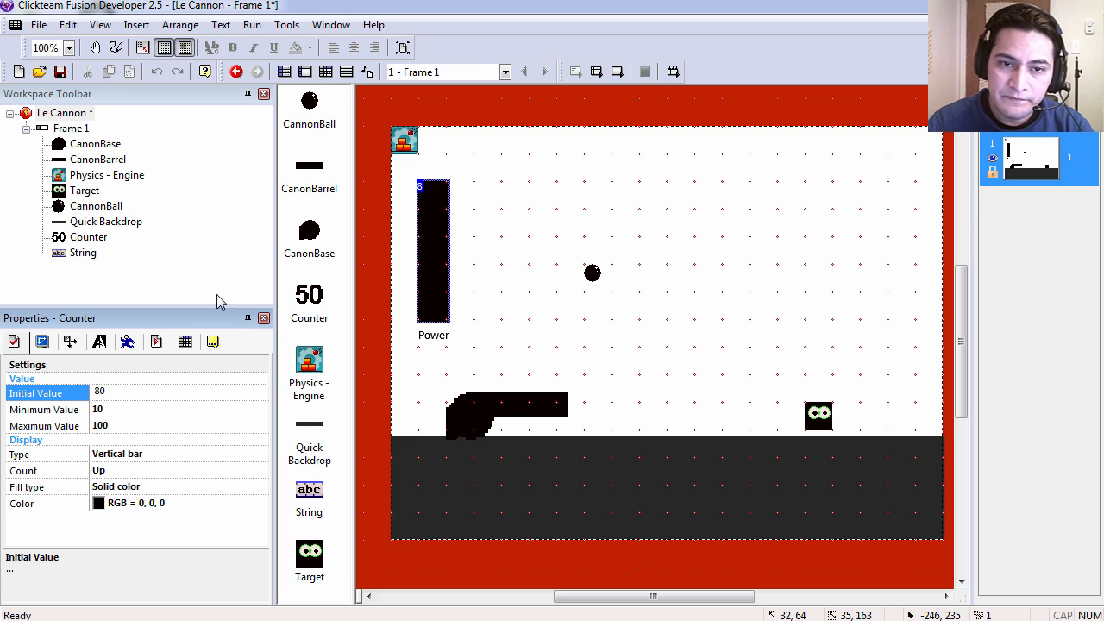
pyautogui.click(251, 25)
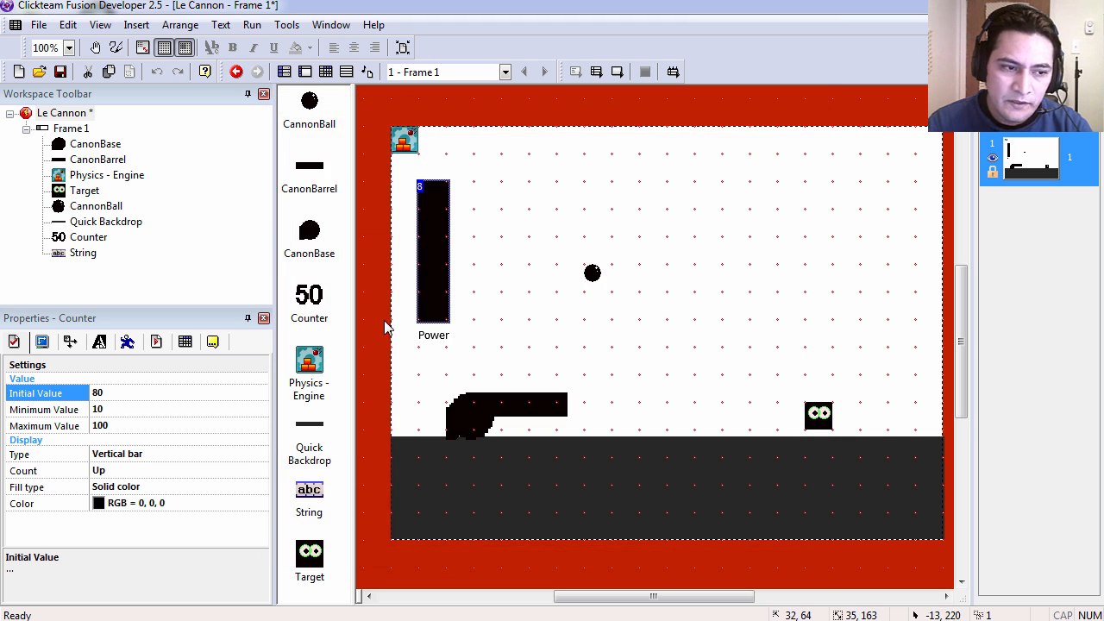
pyautogui.write('40')
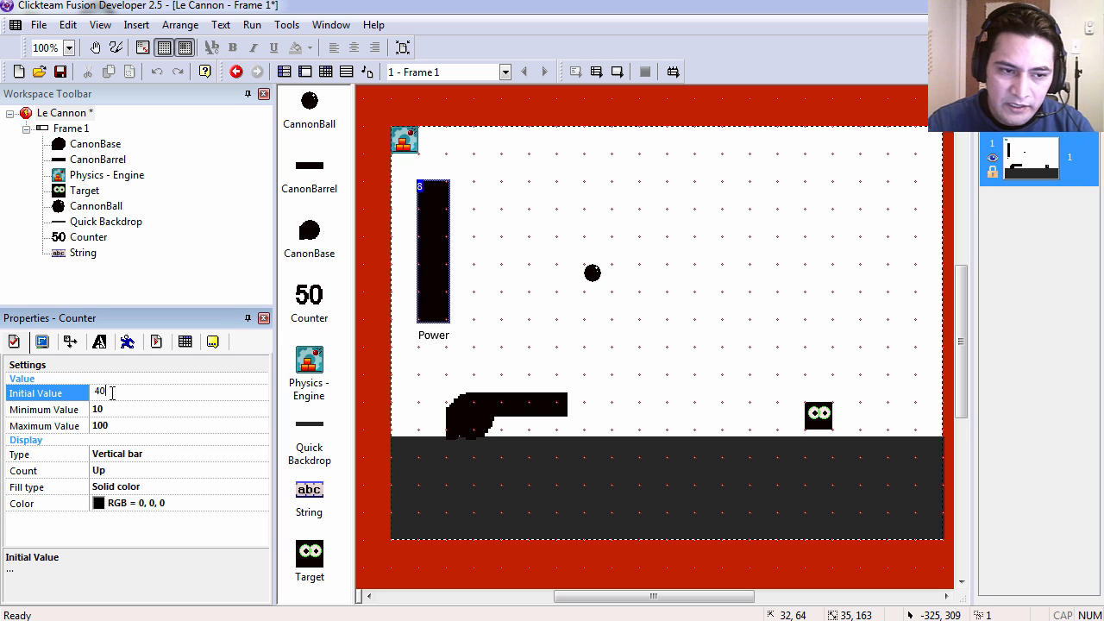
pyautogui.click(176, 24)
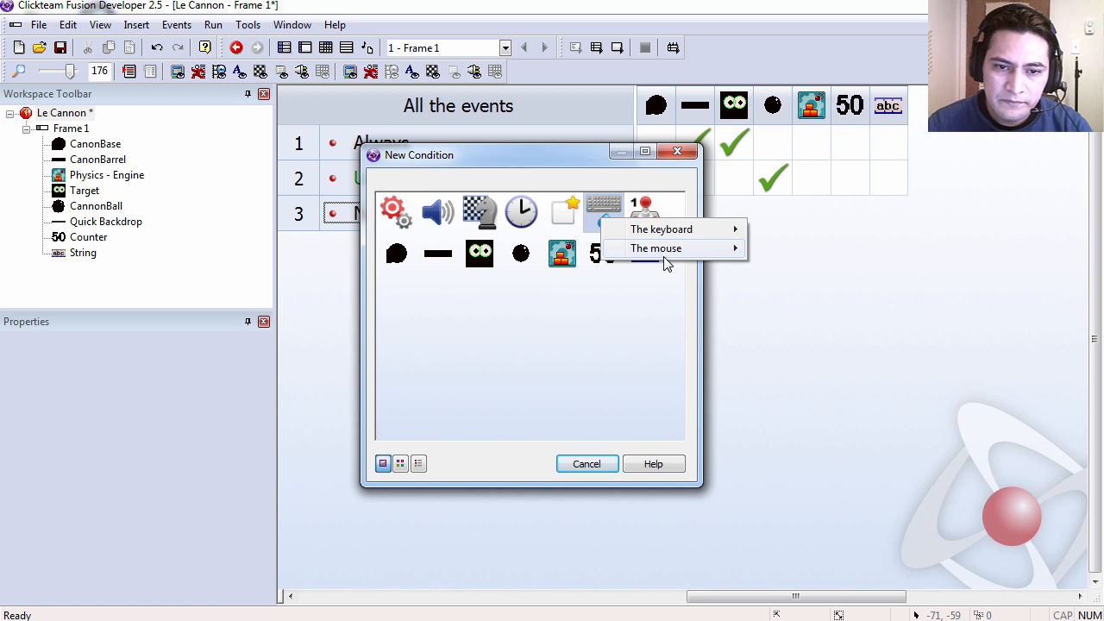
pyautogui.moveTo(656, 248)
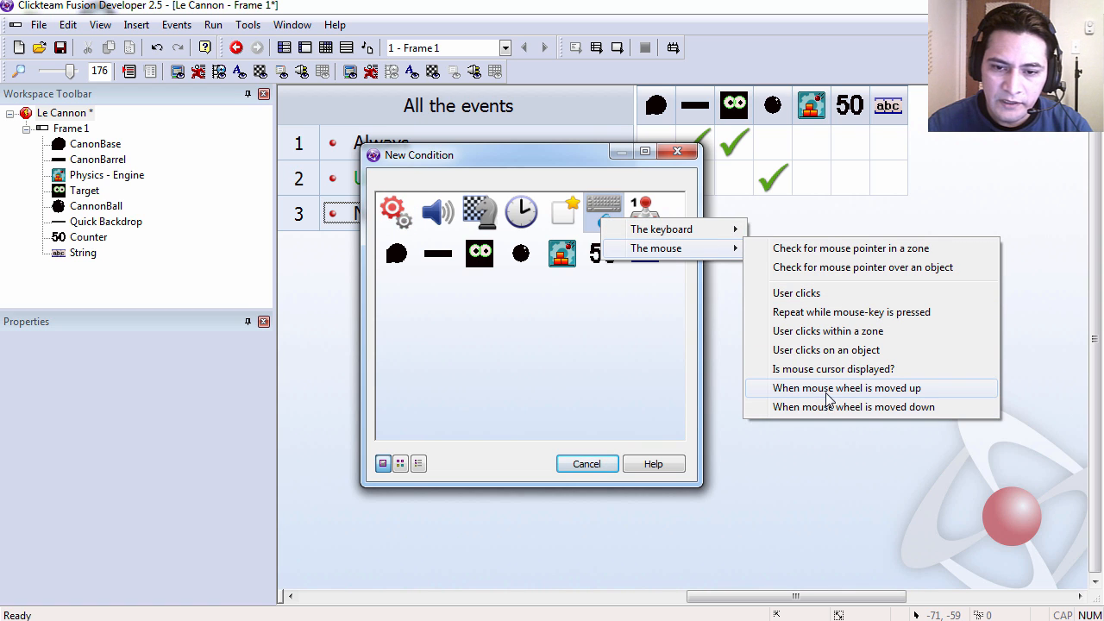
# Add a 'When mouse wheel is moved up' event that adds 5 to the Counter.
pyautogui.click(846, 387)
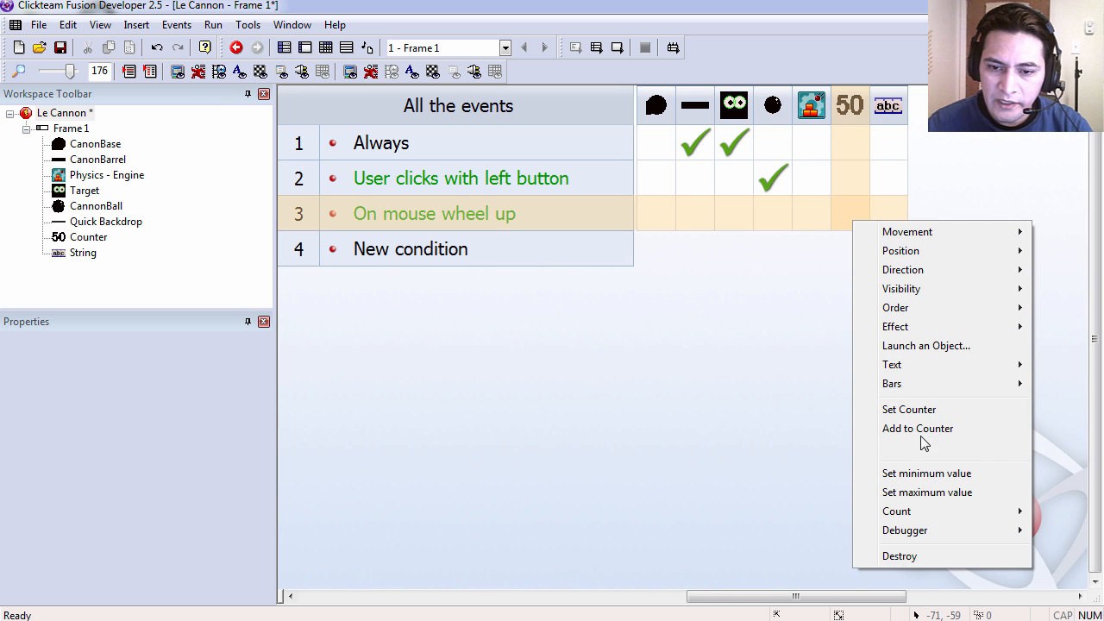
pyautogui.click(917, 428)
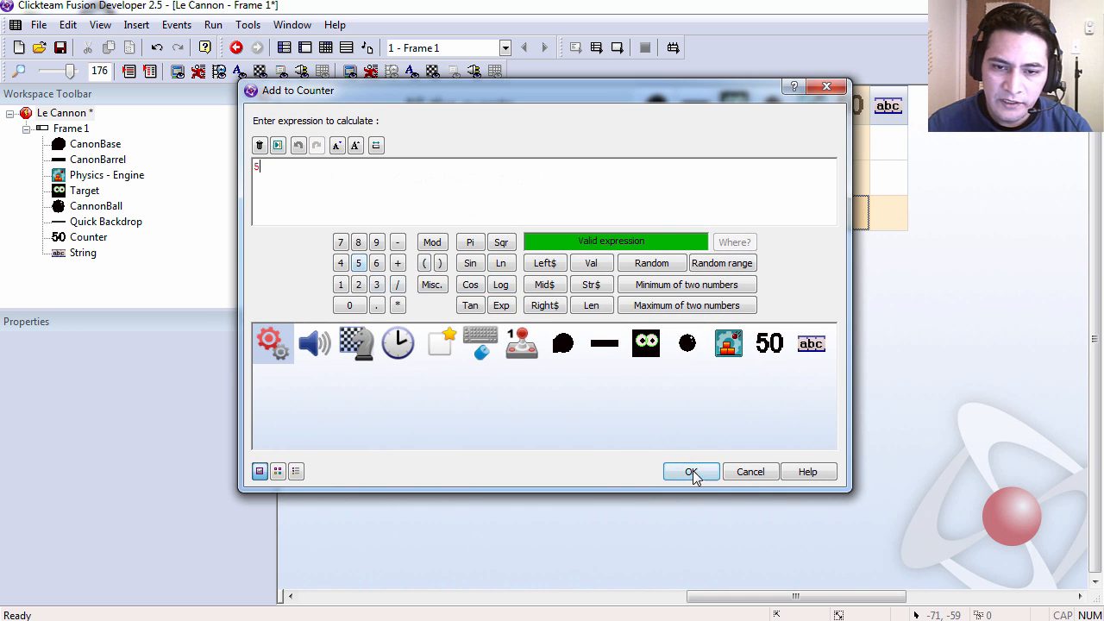
pyautogui.click(690, 471)
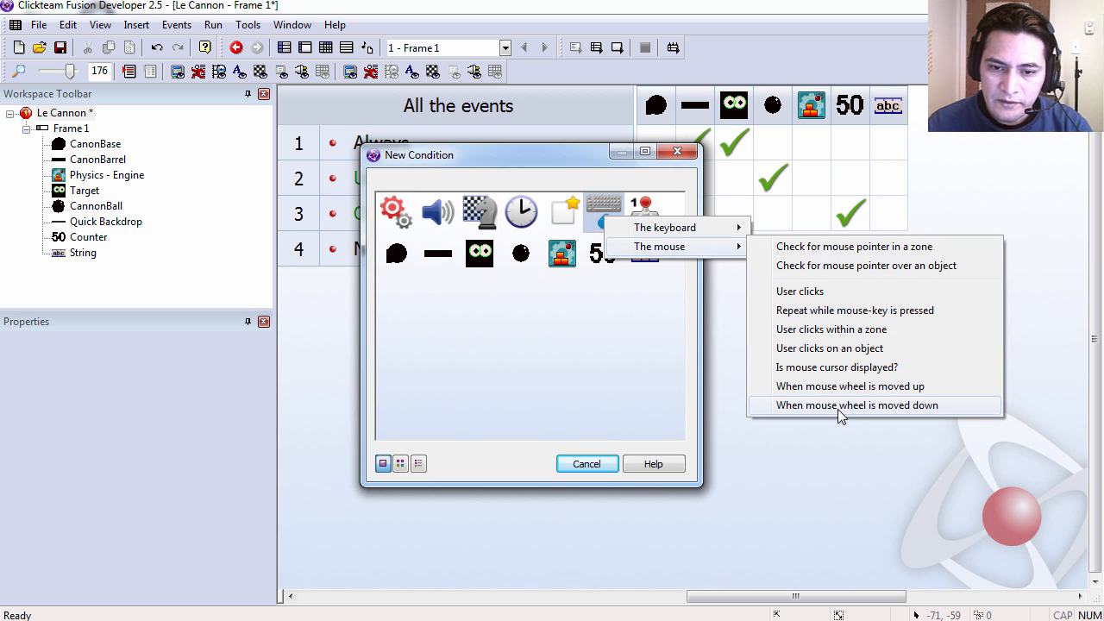
pyautogui.moveTo(849, 415)
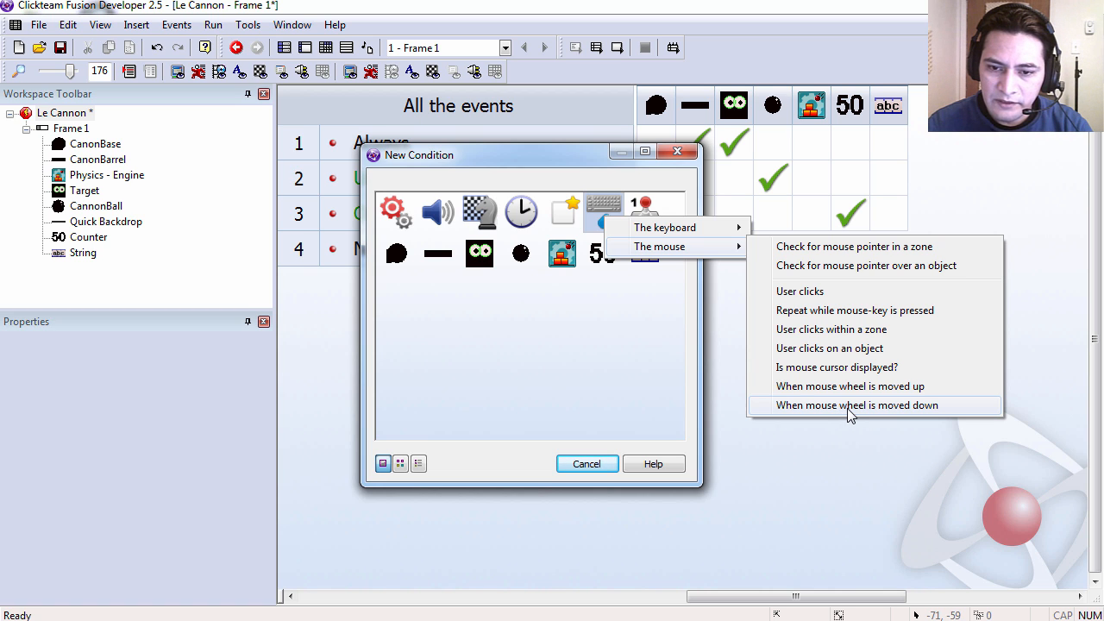
# Add a 'When mouse wheel is moved down' event whose action subtracts from the Counter.
pyautogui.click(857, 405)
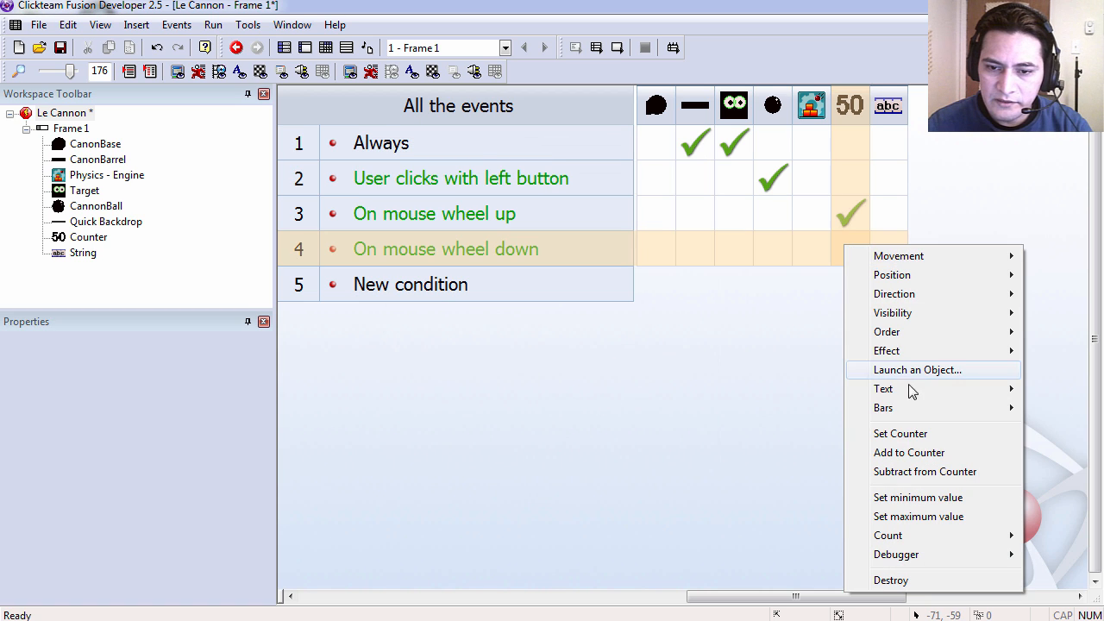
pyautogui.click(908, 452)
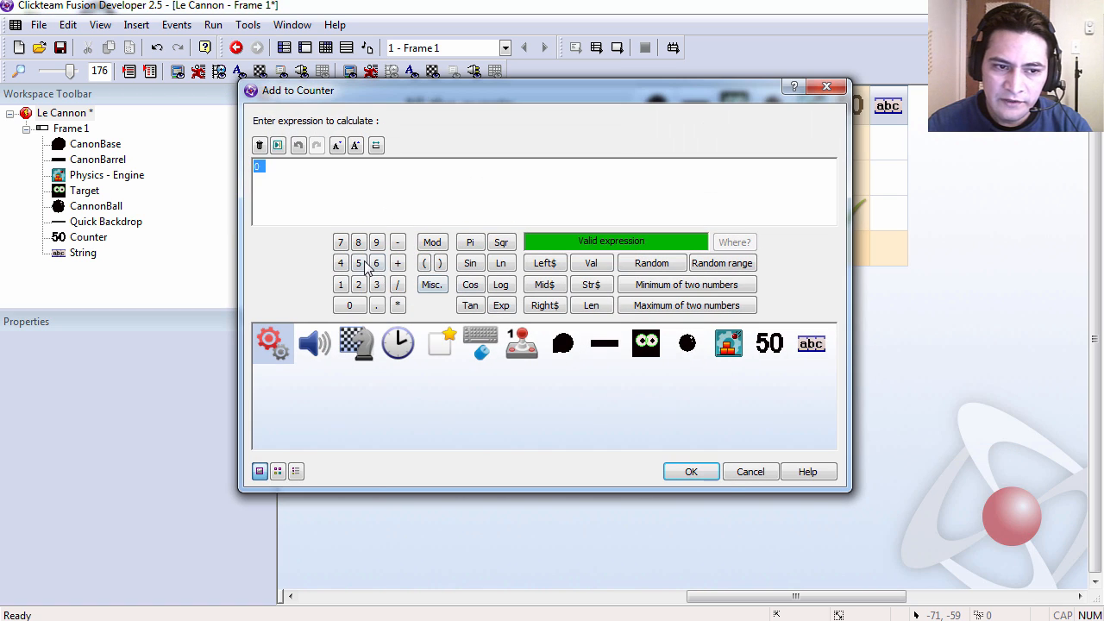
pyautogui.click(690, 471)
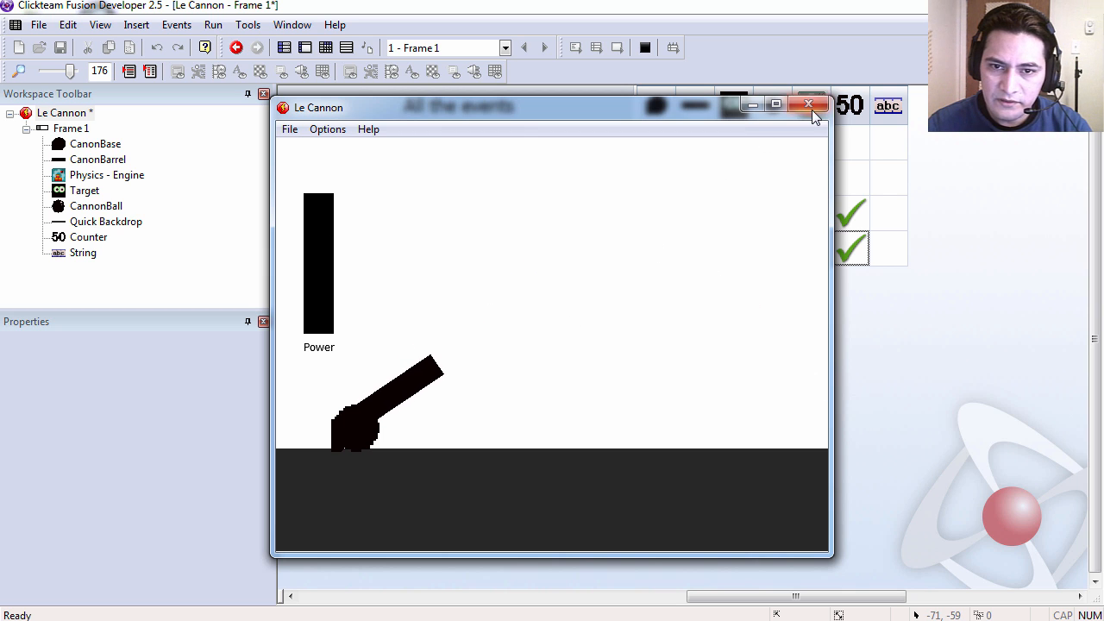
pyautogui.click(808, 105)
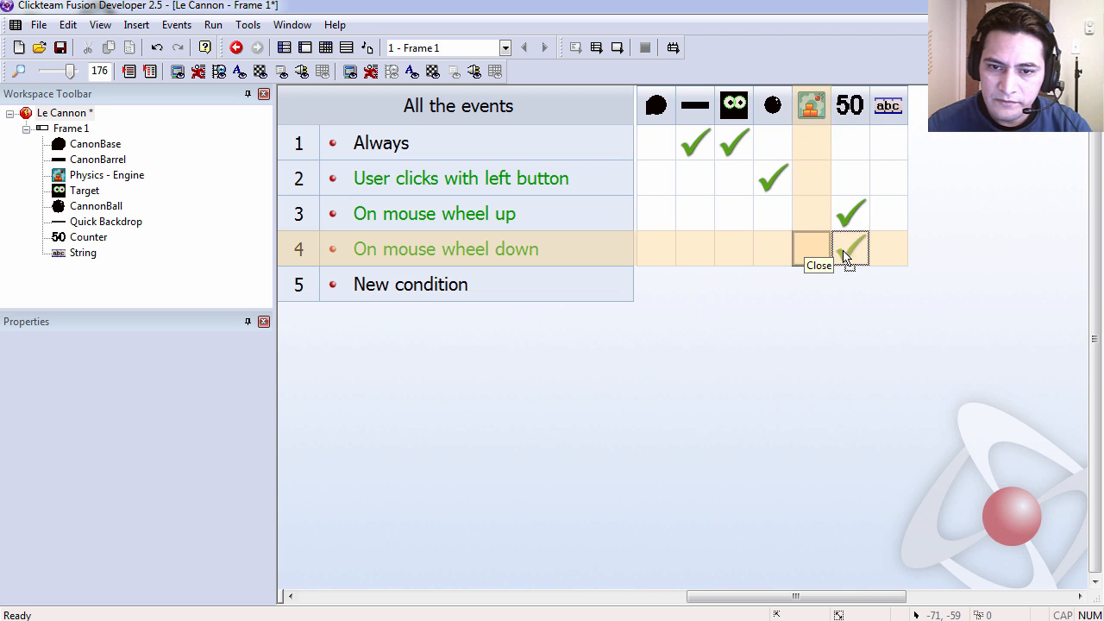
pyautogui.click(850, 248)
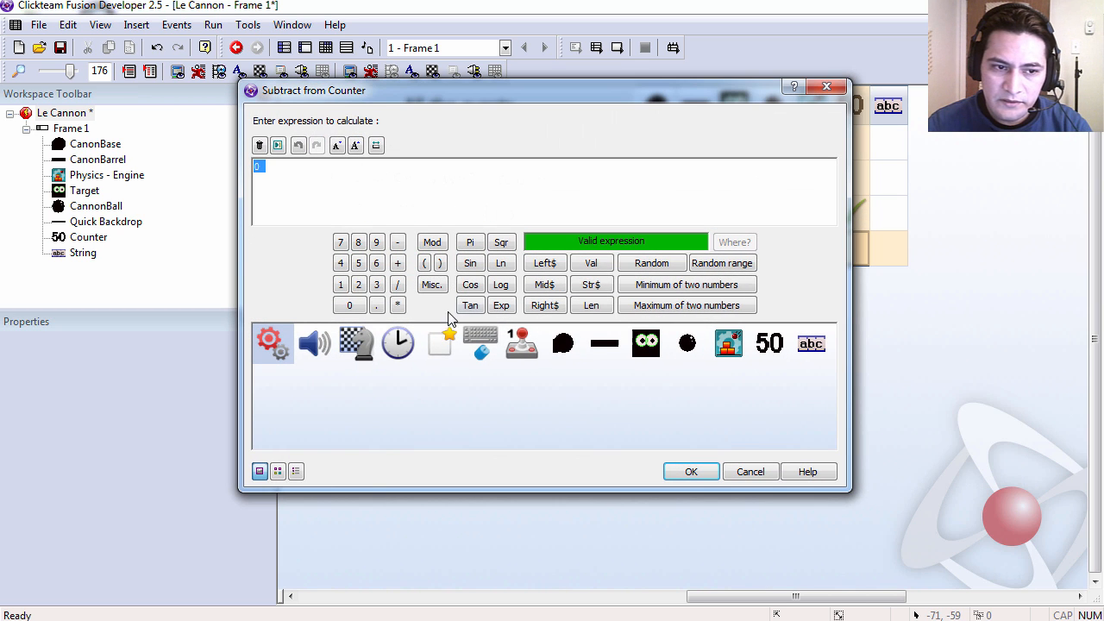
pyautogui.click(691, 472)
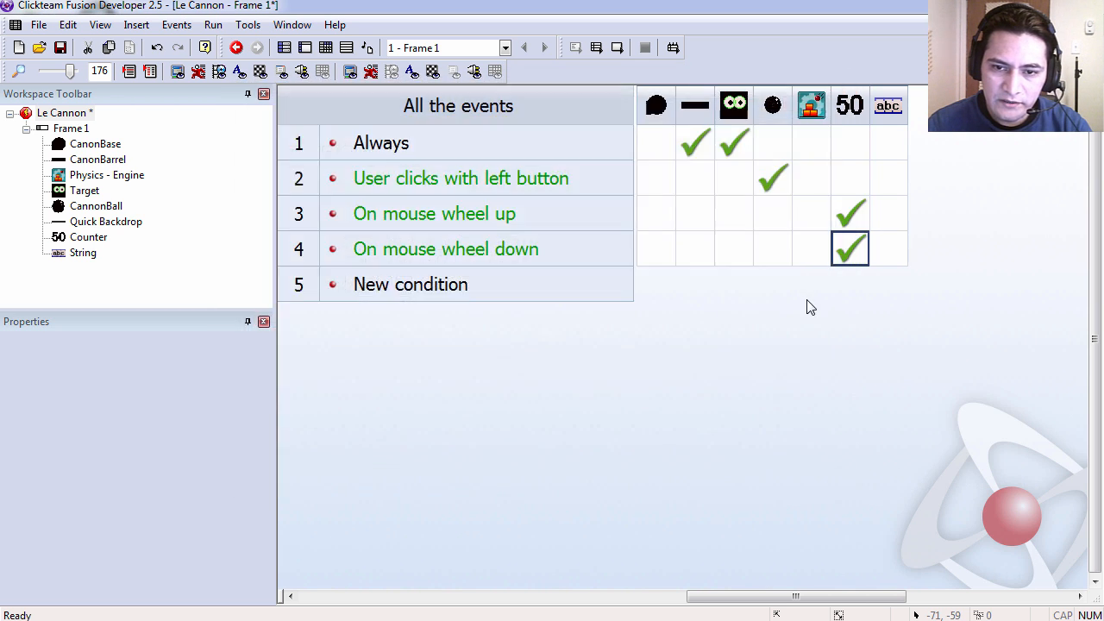